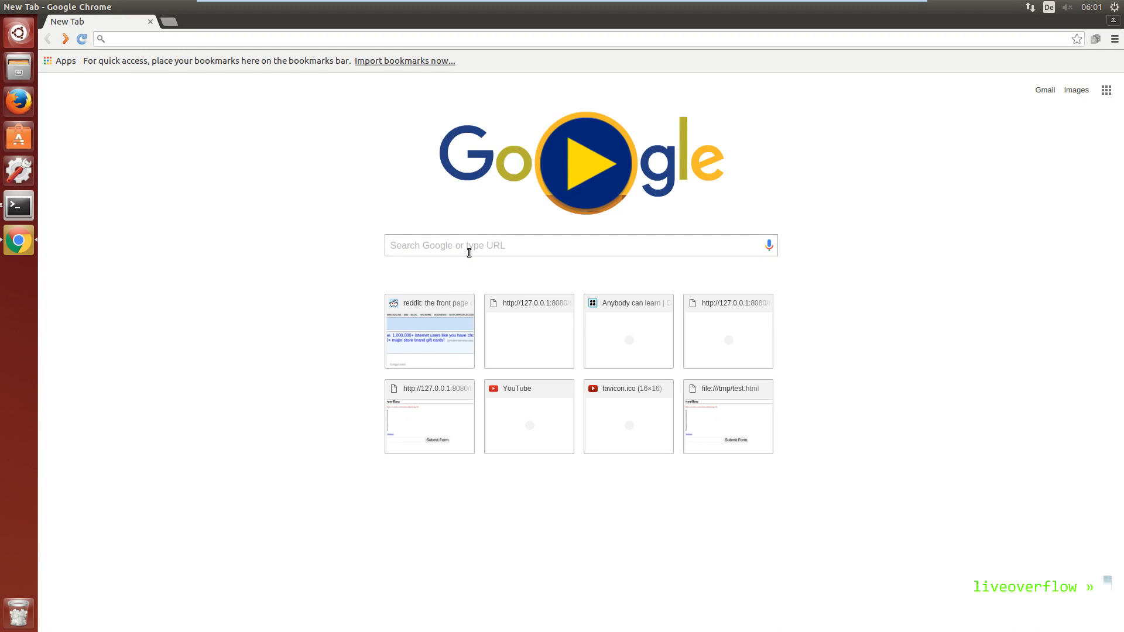
- Search Google for 'php tutorial get' and scroll the tutorialspoint page to the GET form example
type("php tutorial get")
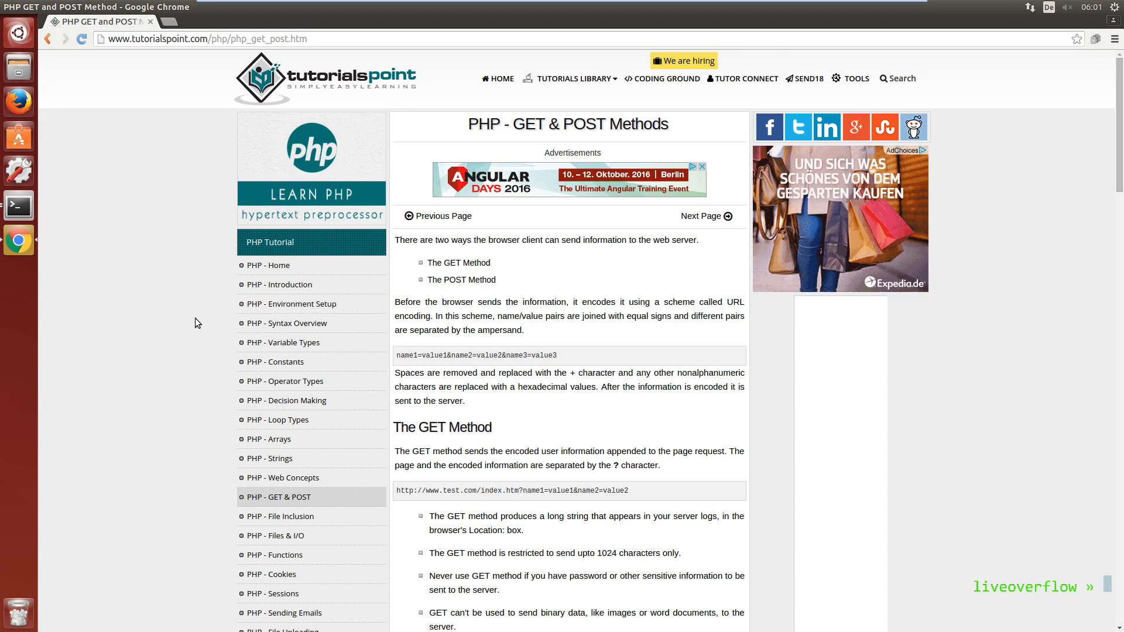
scroll("down", 3)
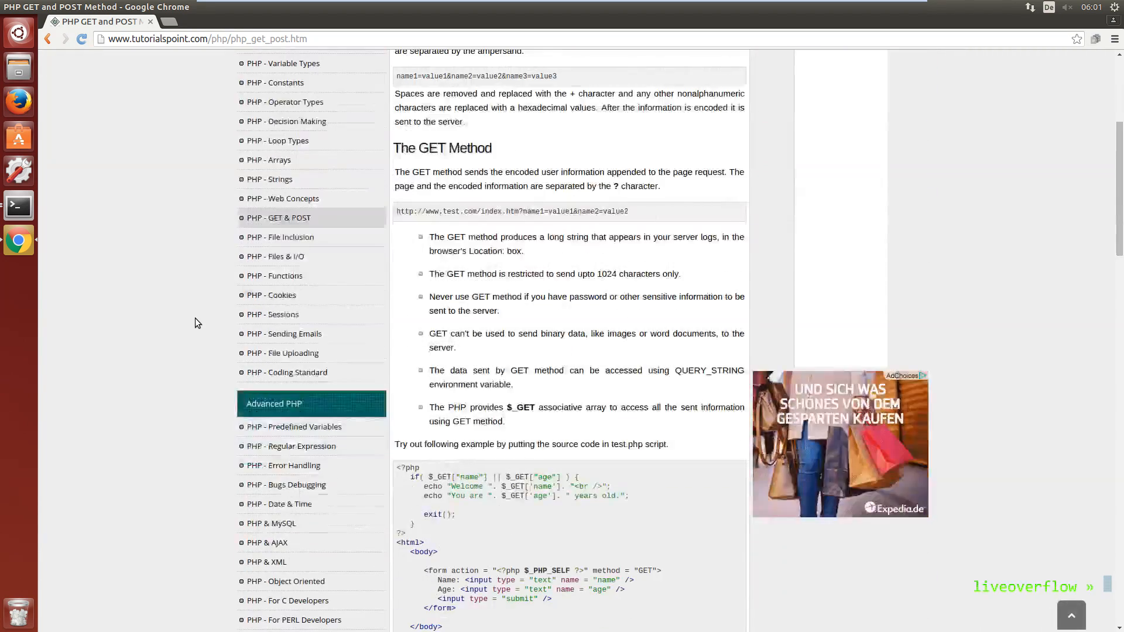
scroll("down", 3)
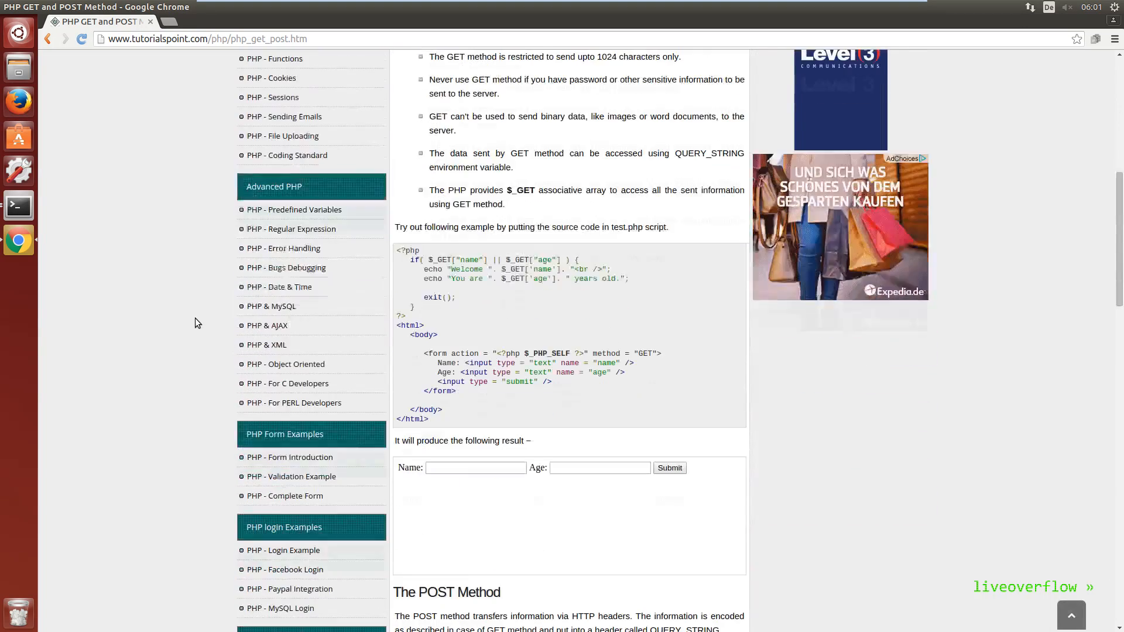
scroll("down", 3)
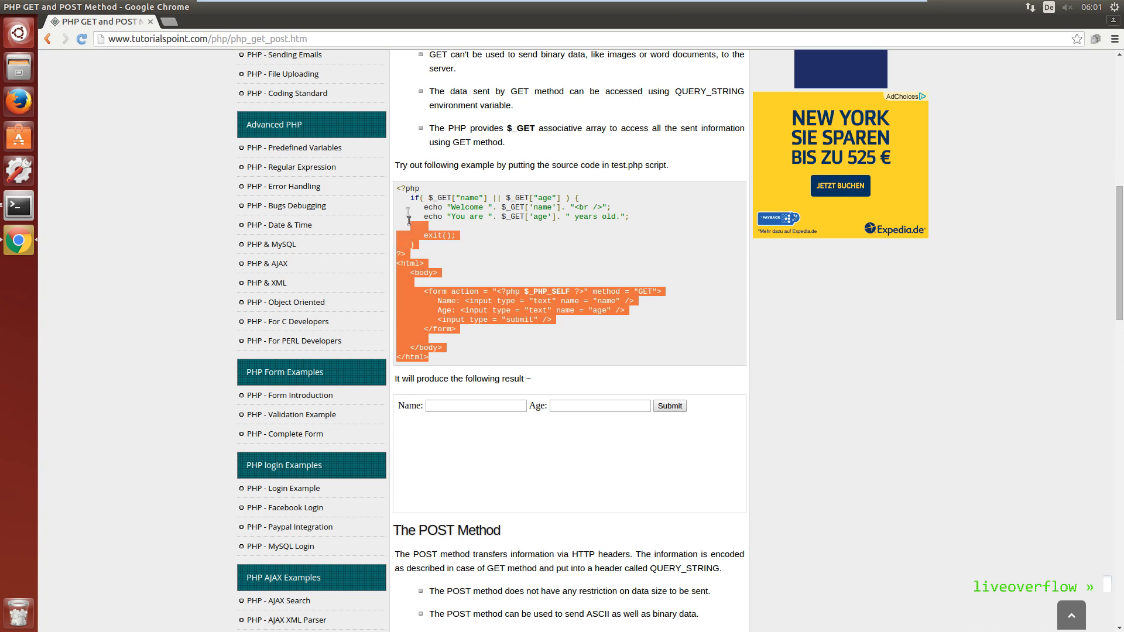
- Create form_get.php in vim, paste the tutorial GET form code and save with :wq
left_click(18, 205)
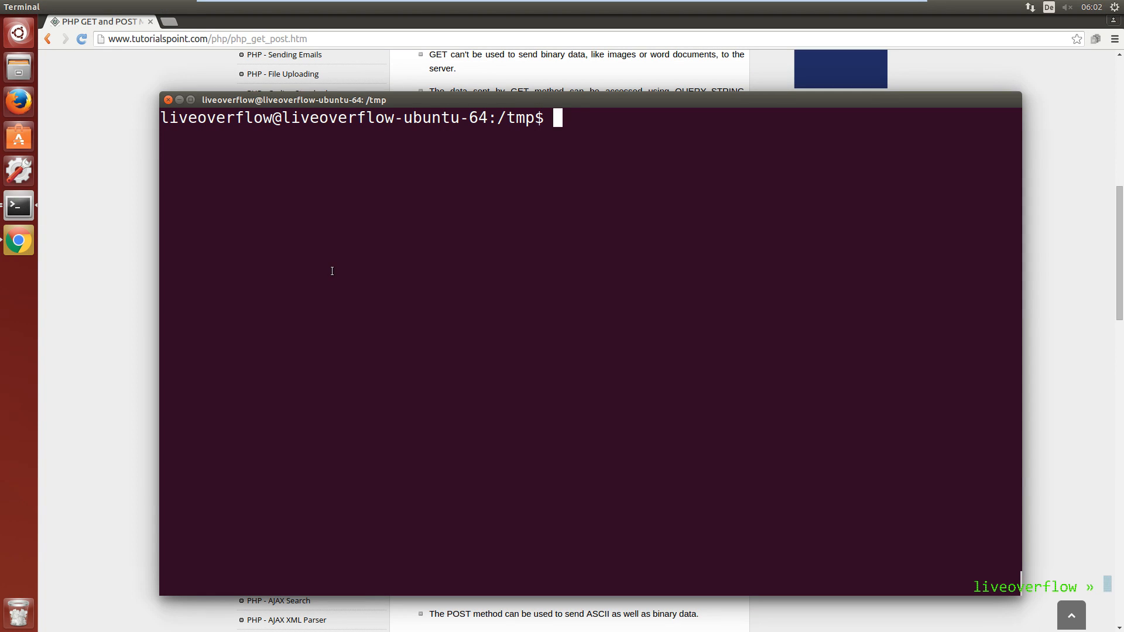
type("vim form_get.php")
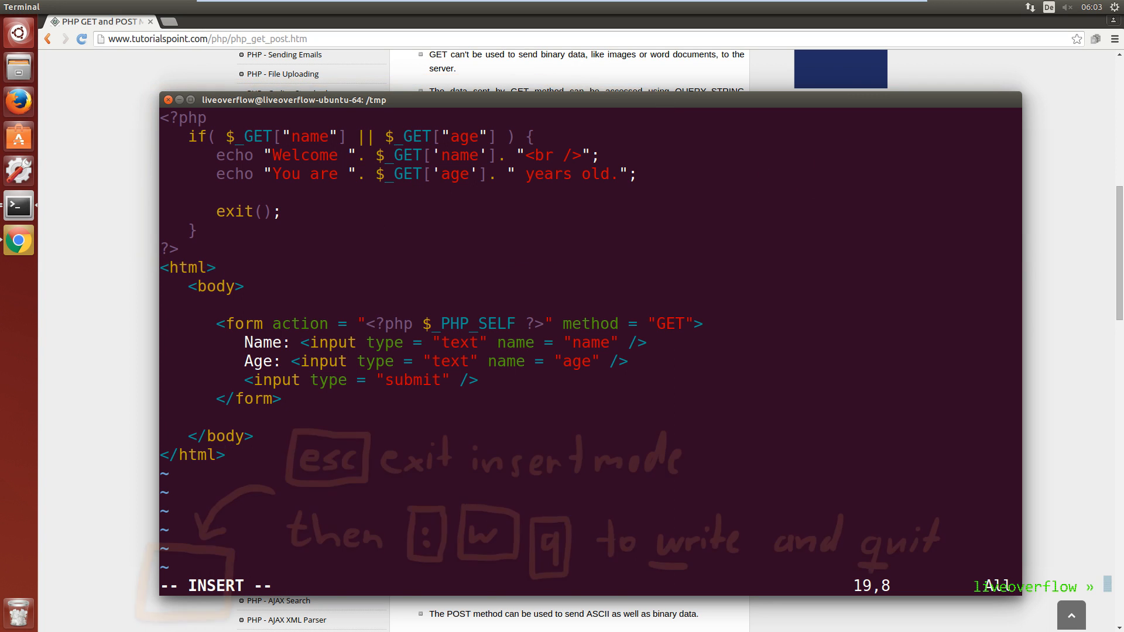
type(":wq")
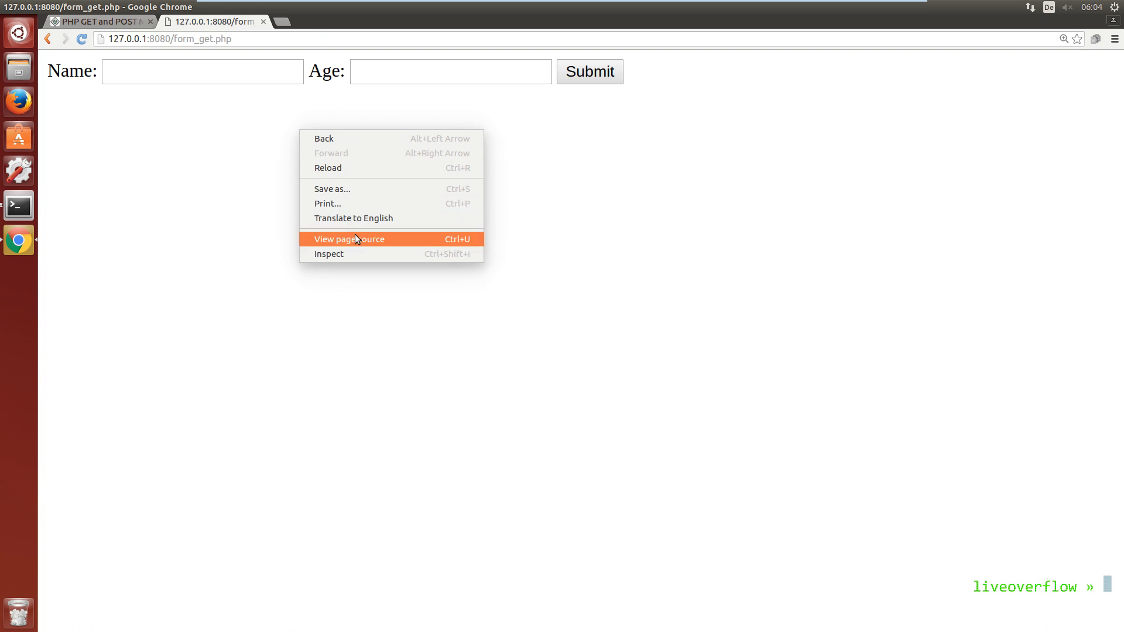
- View the served page source of form_get.php showing only the HTML form
left_click(348, 239)
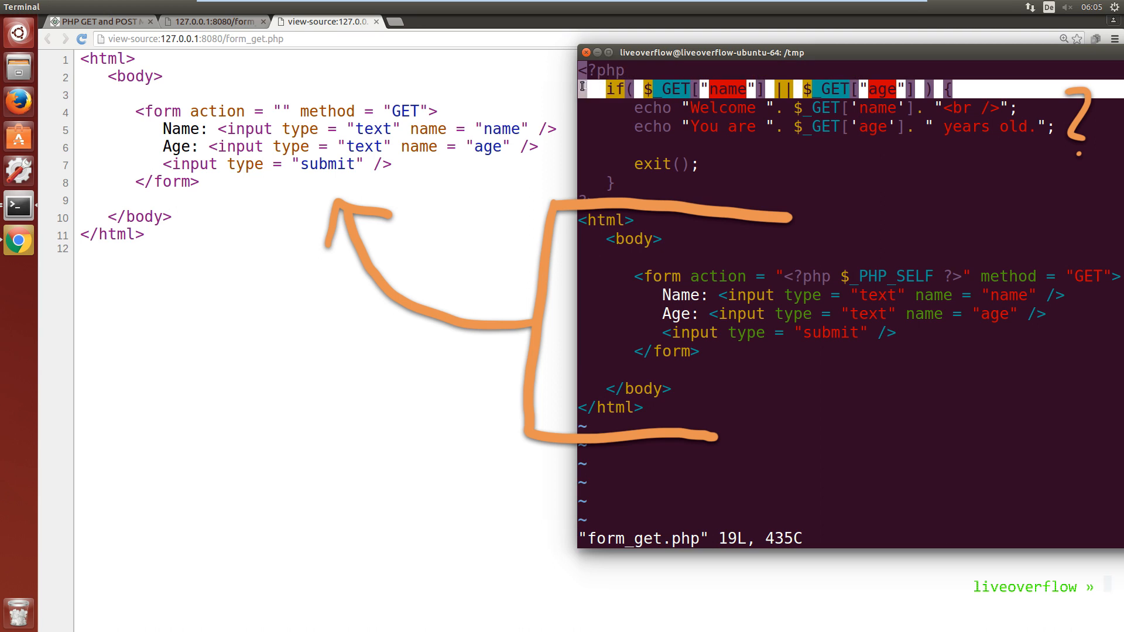
mouse_move(539, 94)
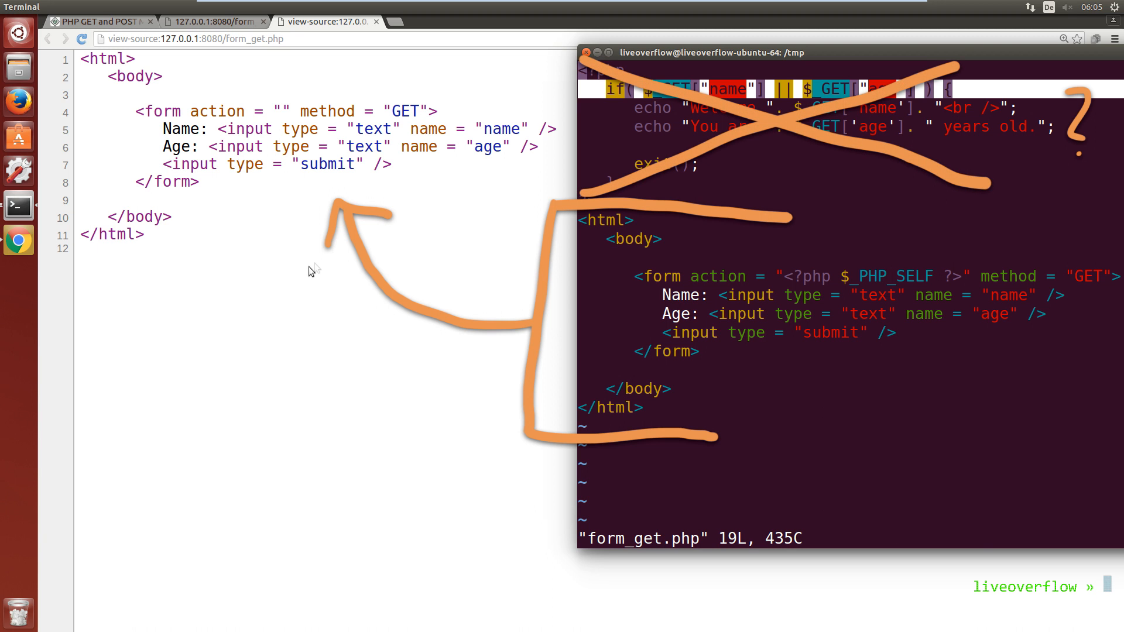
- Monitor the Network panel and submit the form with name LiveOverflow and age 12
right_click(229, 199)
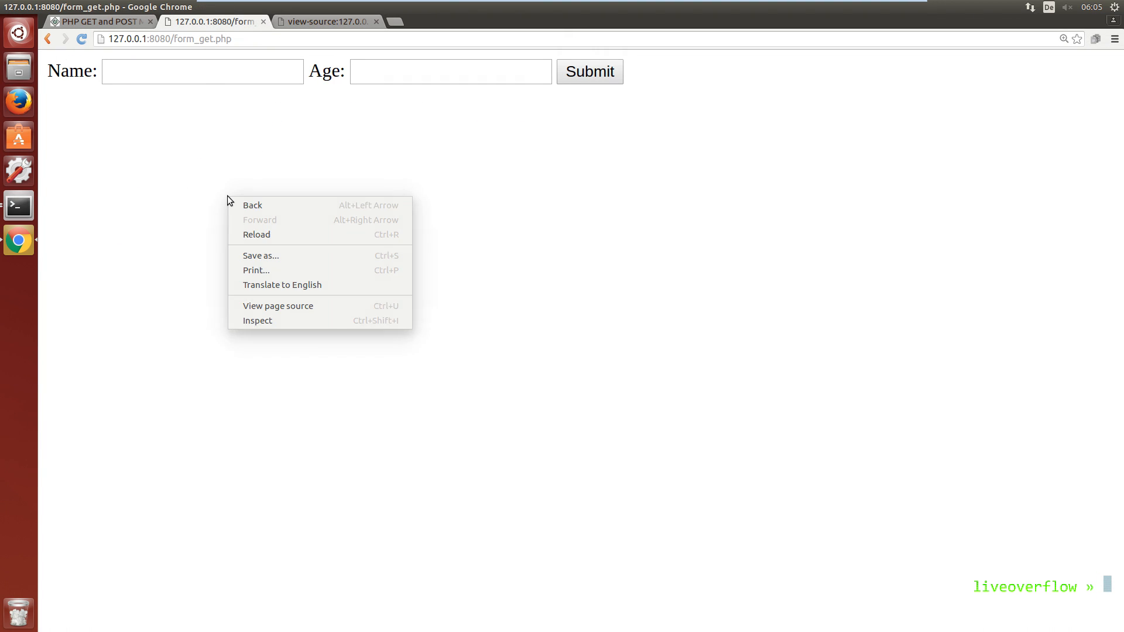
left_click(257, 319)
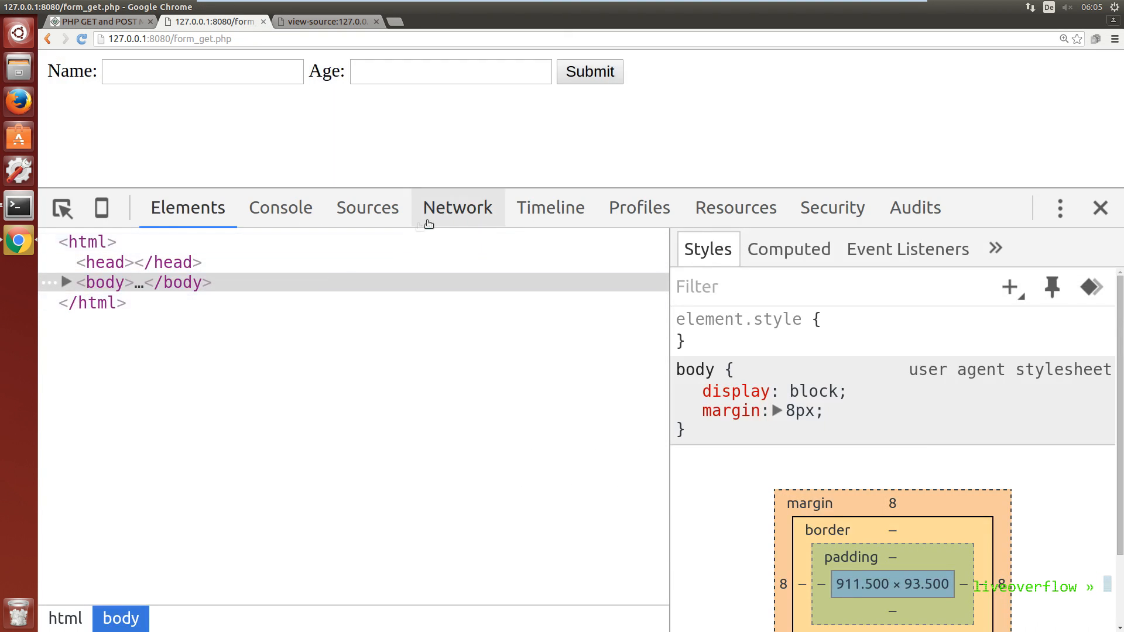
left_click(456, 207)
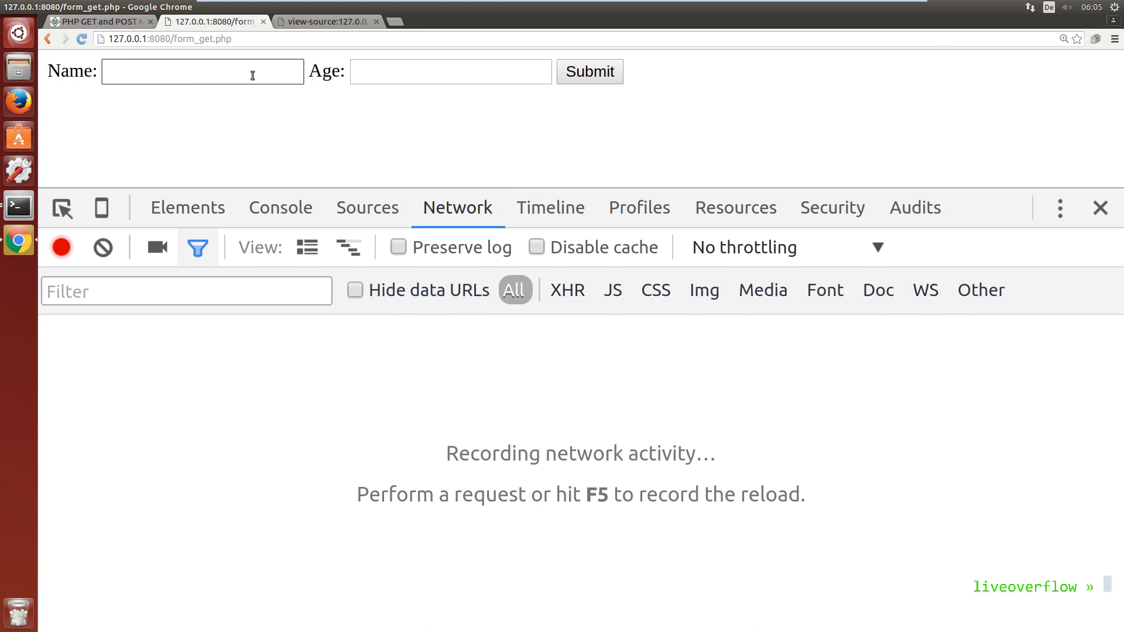
type("LiveOverfl")
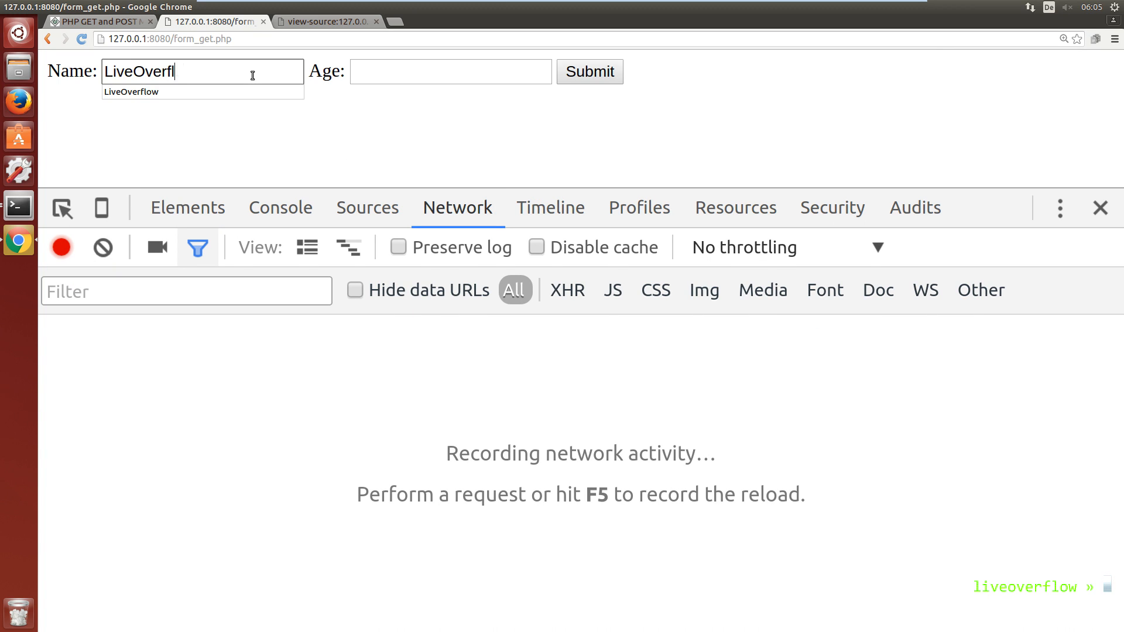
left_click(588, 71)
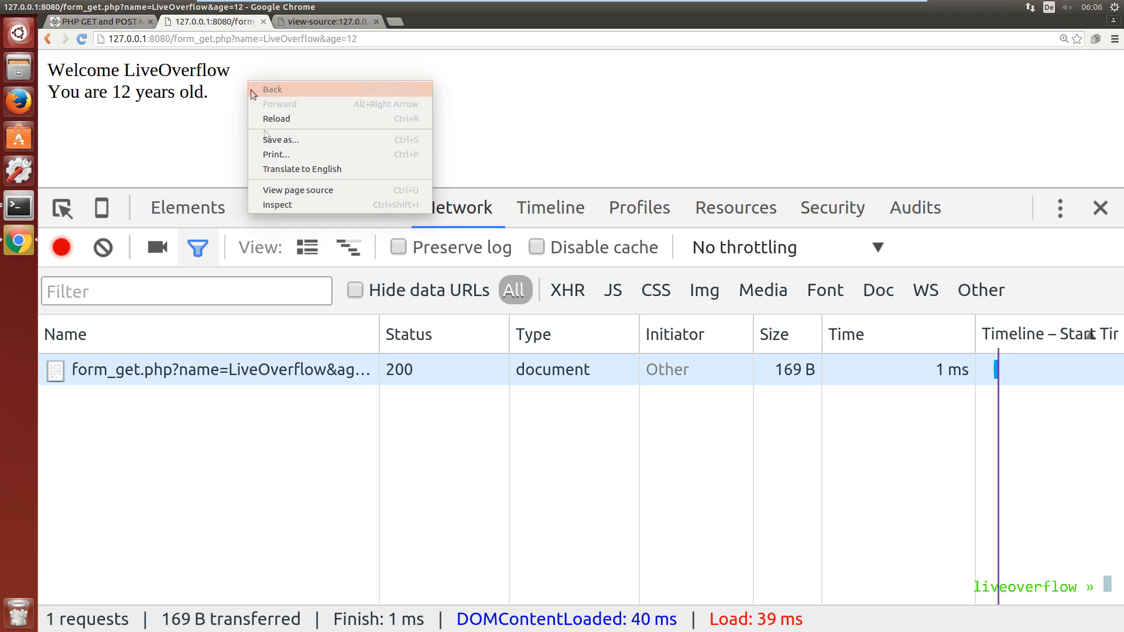
- View the result page source containing only the welcome text and a br tag
left_click(299, 189)
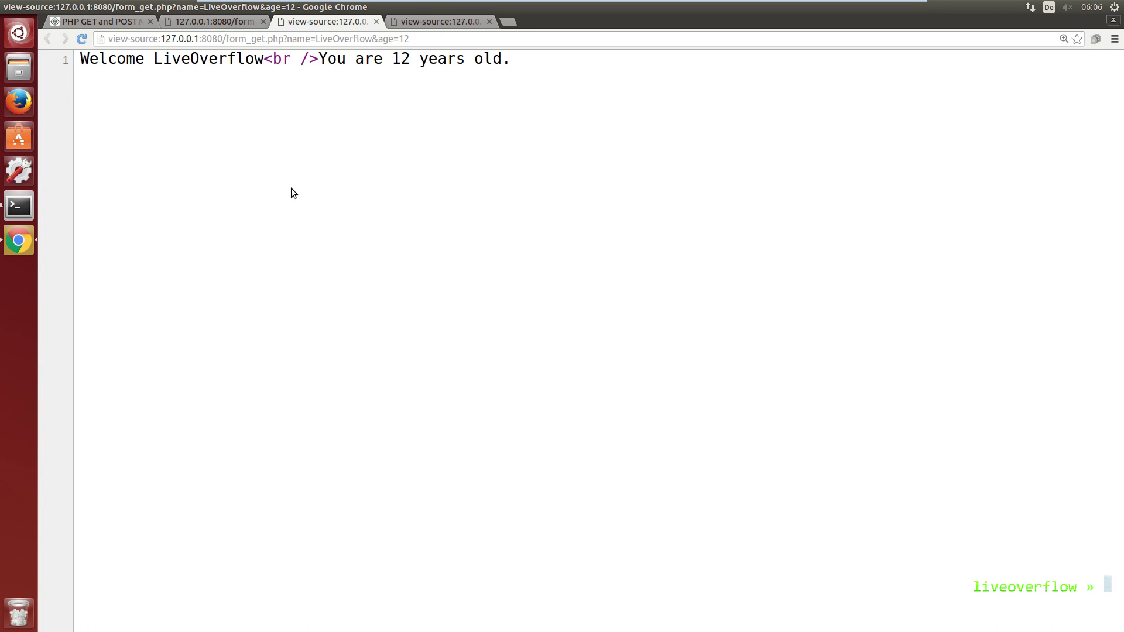
mouse_move(181, 226)
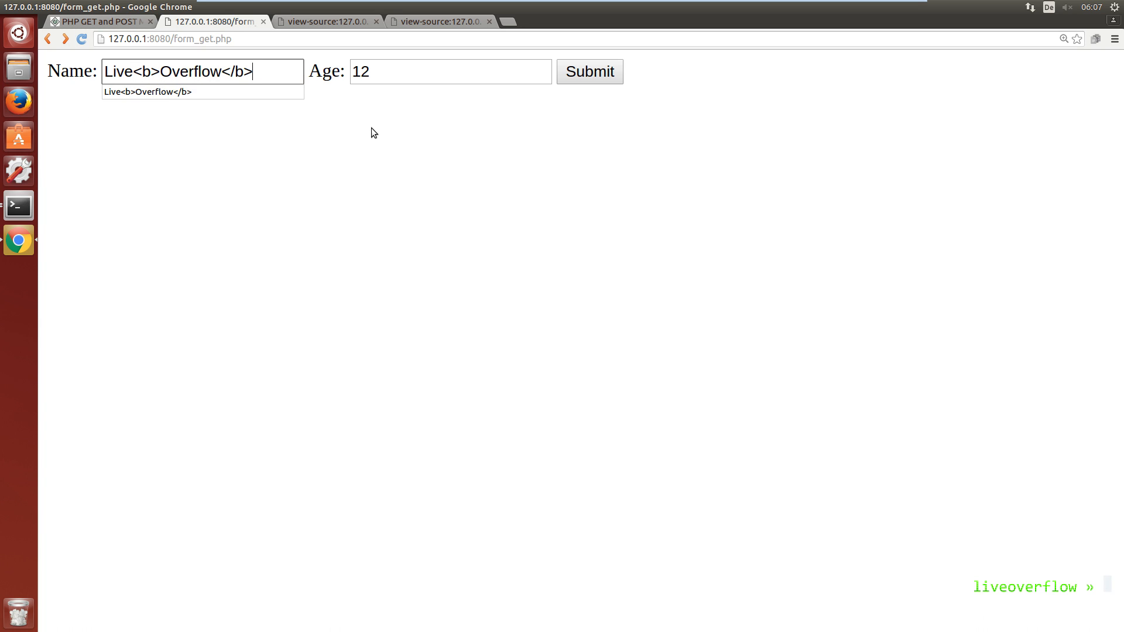
- Submit the name Live<b>Overflow</b>, see Overflow rendered bold, and view that result's source
left_click(589, 71)
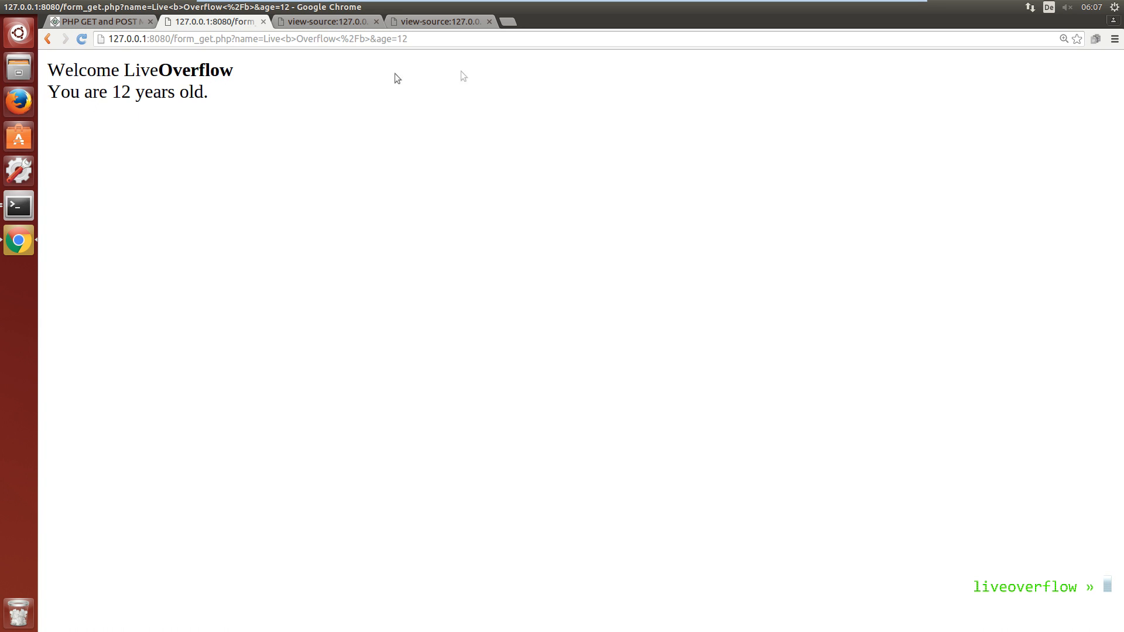
double_click(194, 70)
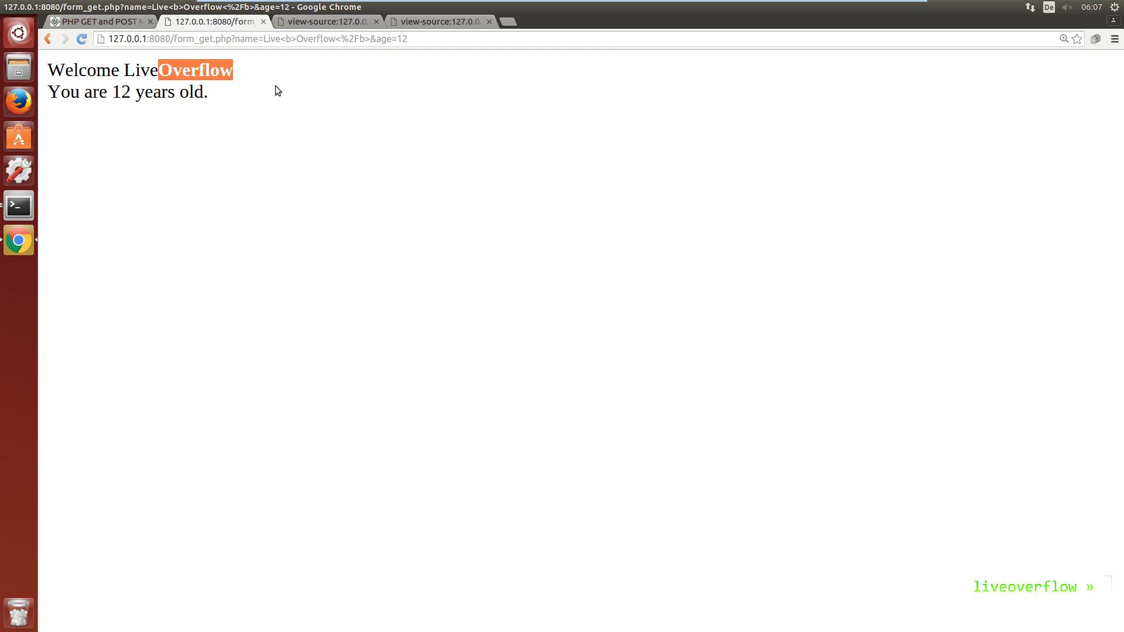
right_click(276, 89)
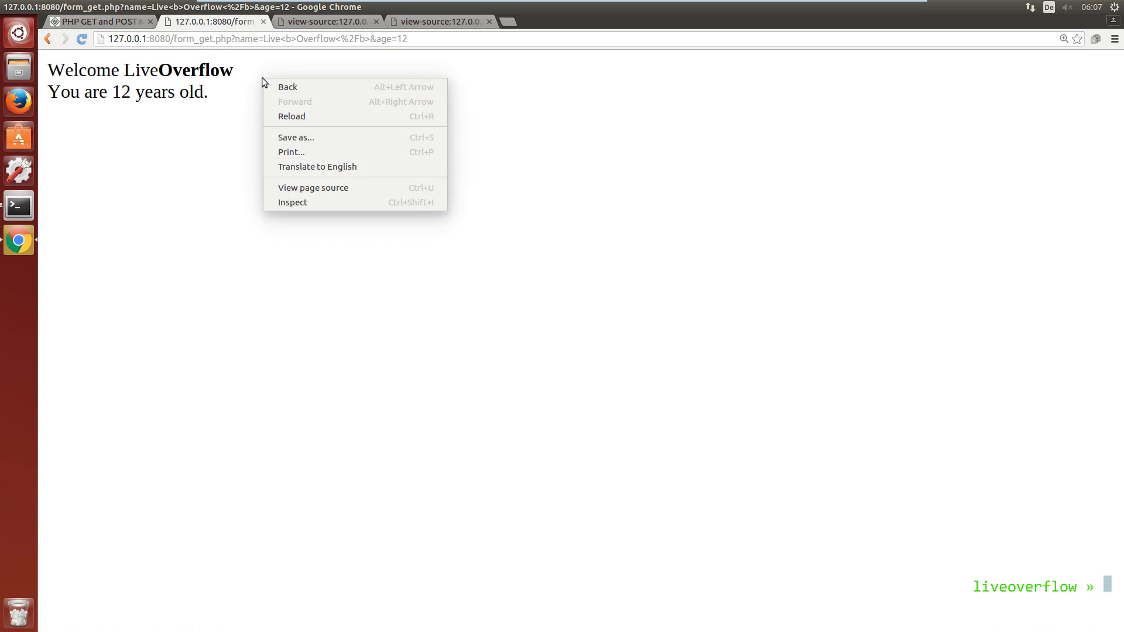
left_click(312, 187)
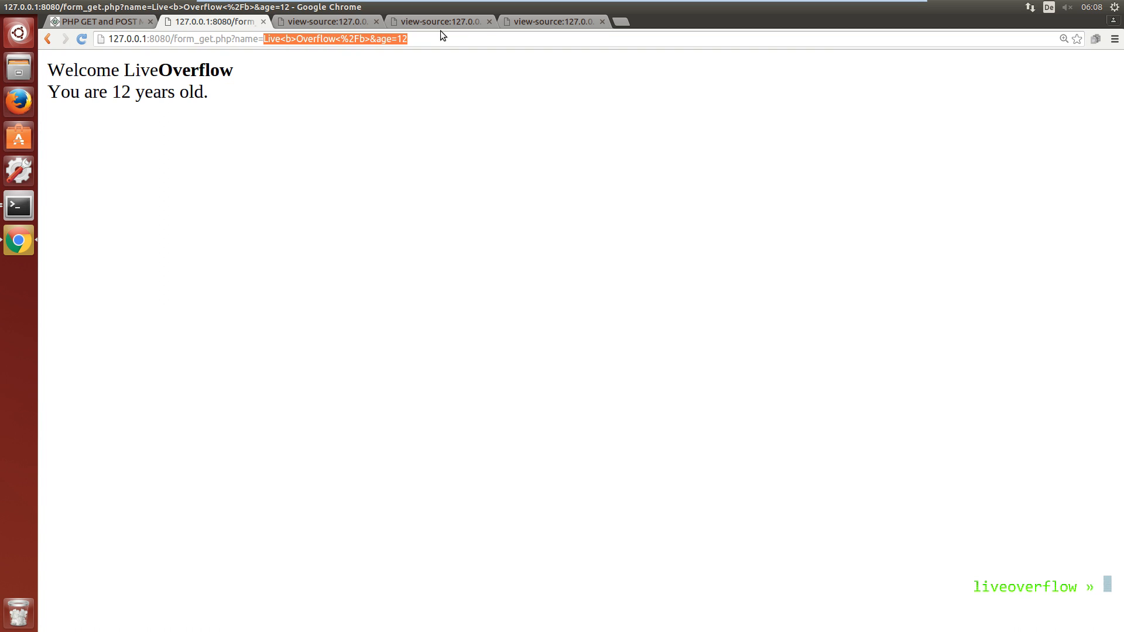
- Load form_get.php with a name parameter injecting an <h1>News</h1> heading and fake donation demand
type("127.0.0.1:8080/form_get.php?name=<h1>")
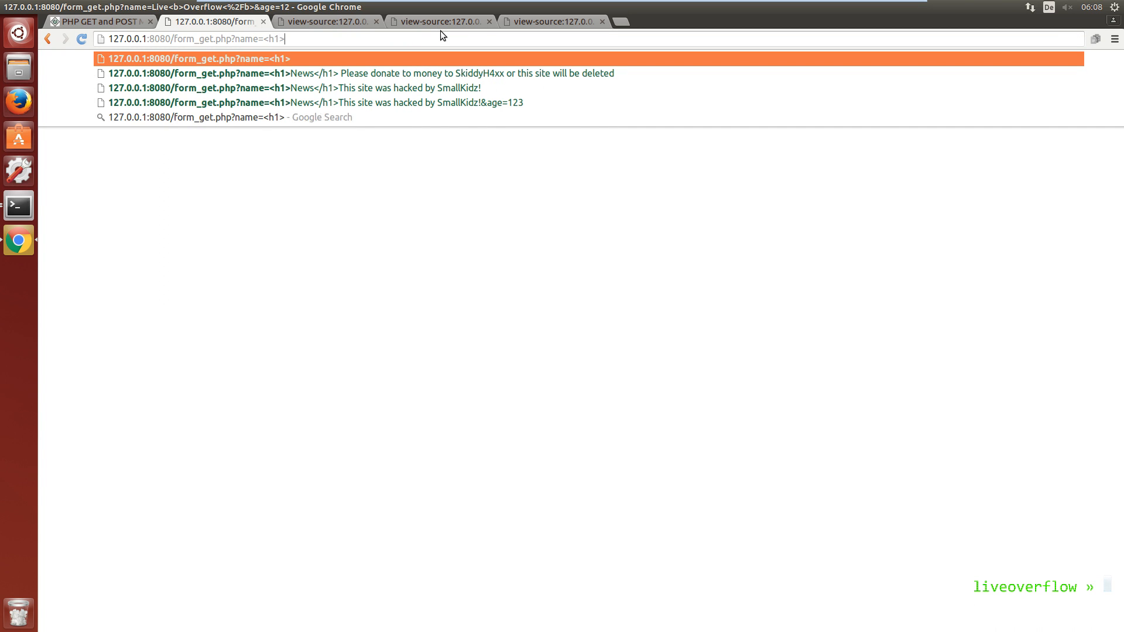
type("News")
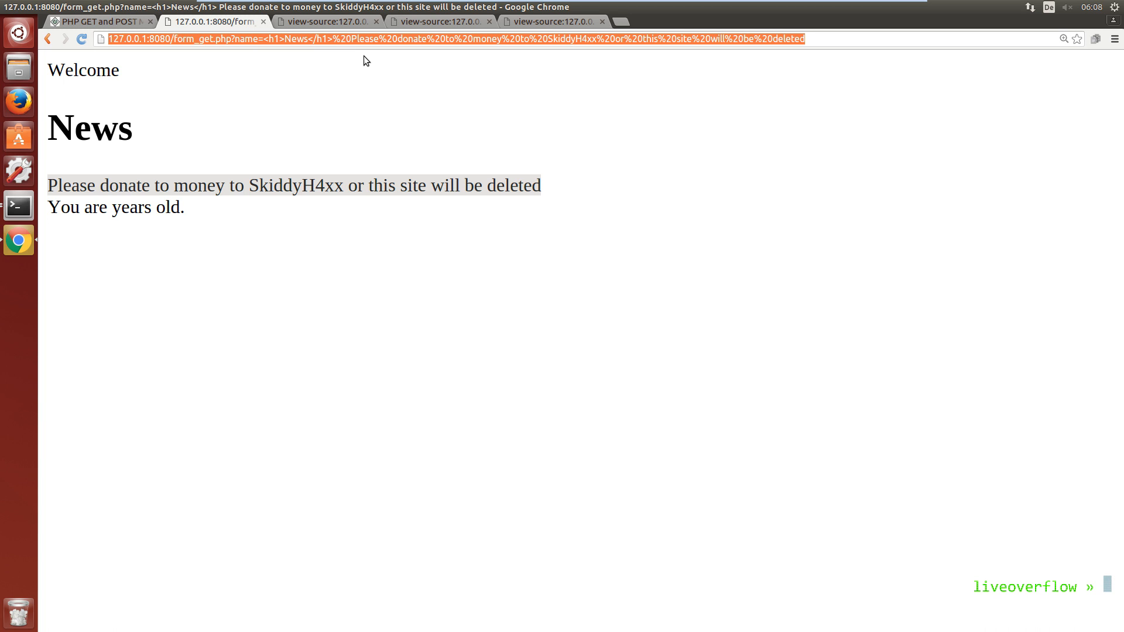
- Load reddit.com in a new tab
left_click(730, 22)
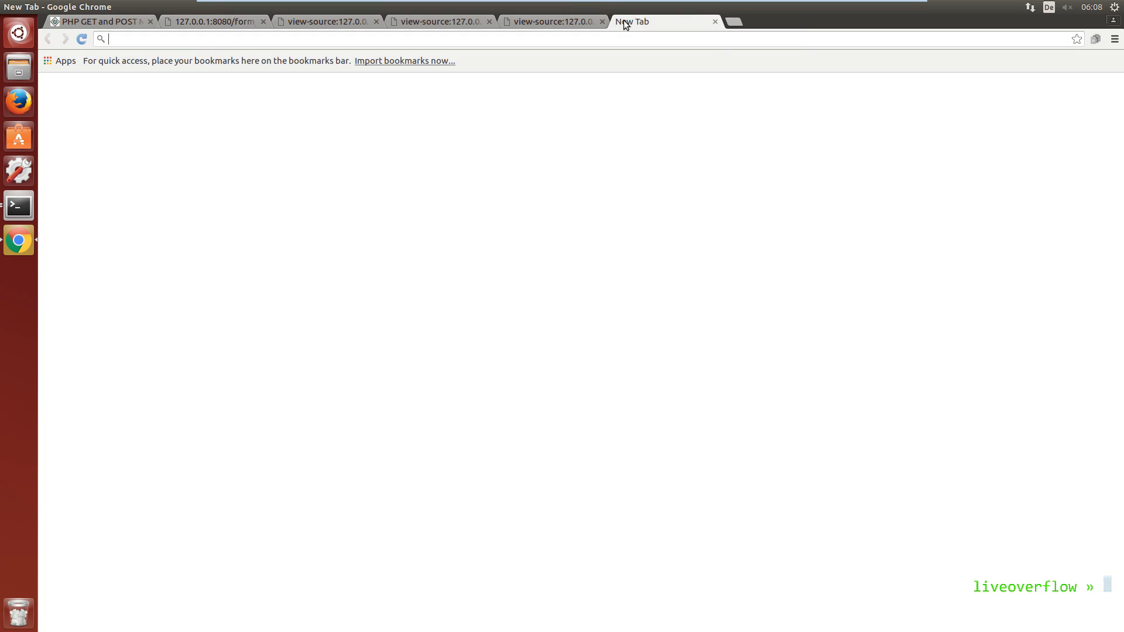
type("reddit.com")
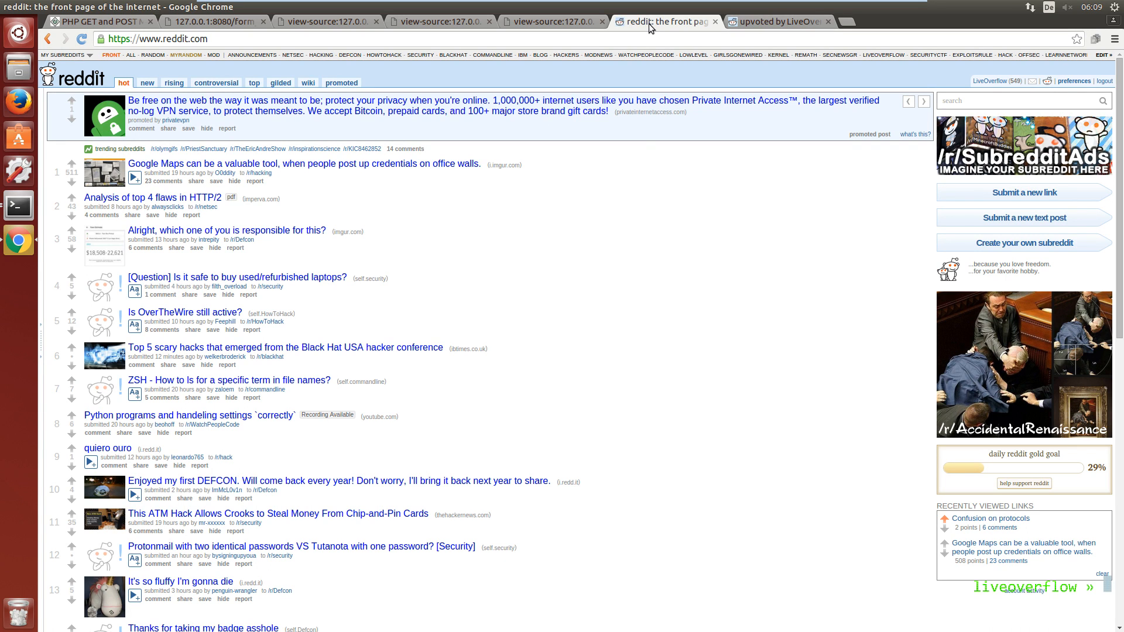
- Run document.getElementsByClassName("arrow up")[0].click() in the console to upvote the first post
right_click(687, 322)
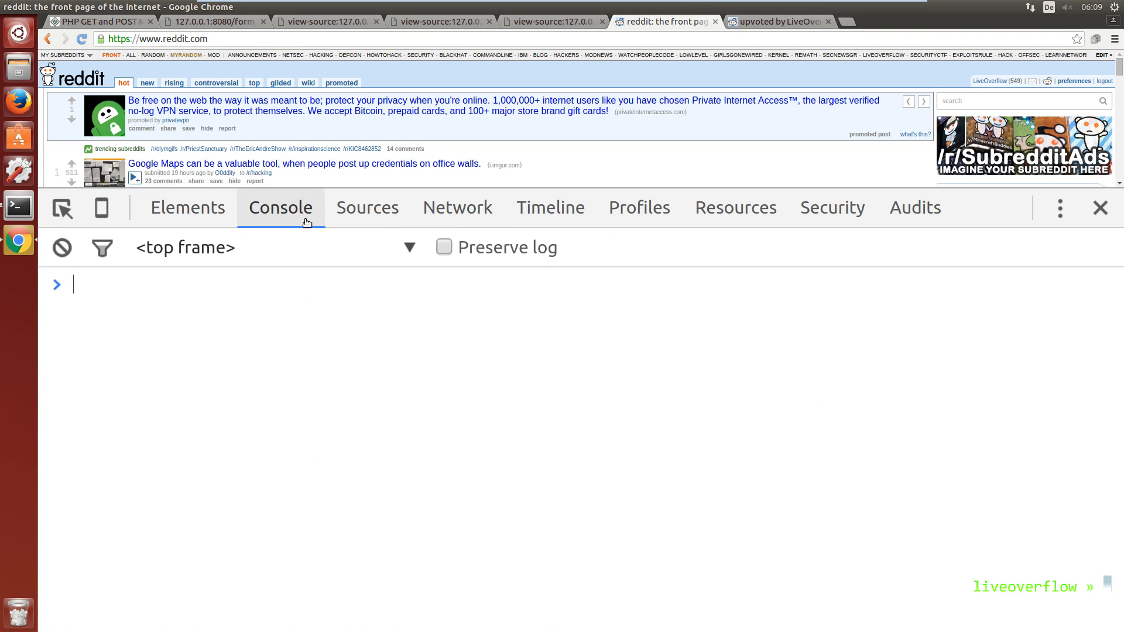
mouse_move(316, 316)
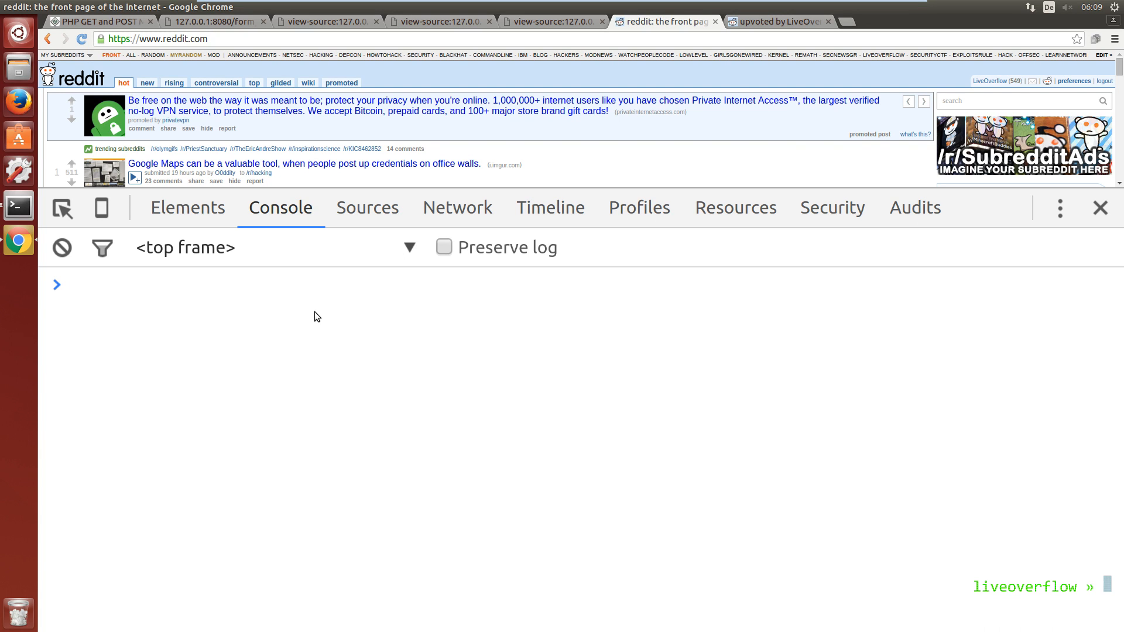
type("document.getElementsByClassName(\"arrow up\")[0].click()")
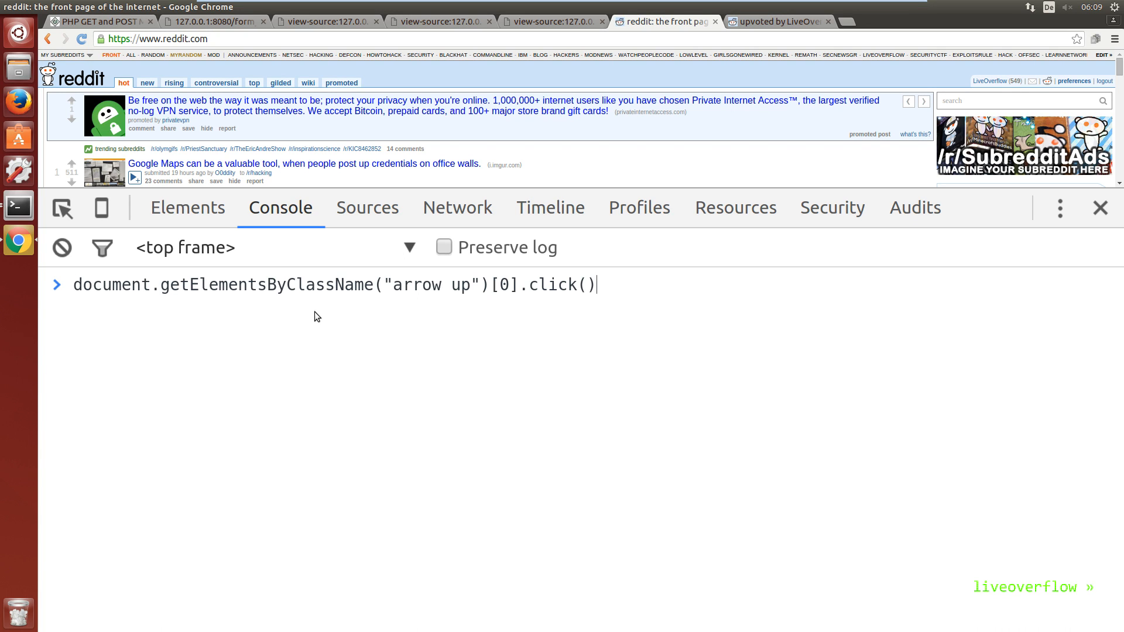
key("BackSpace")
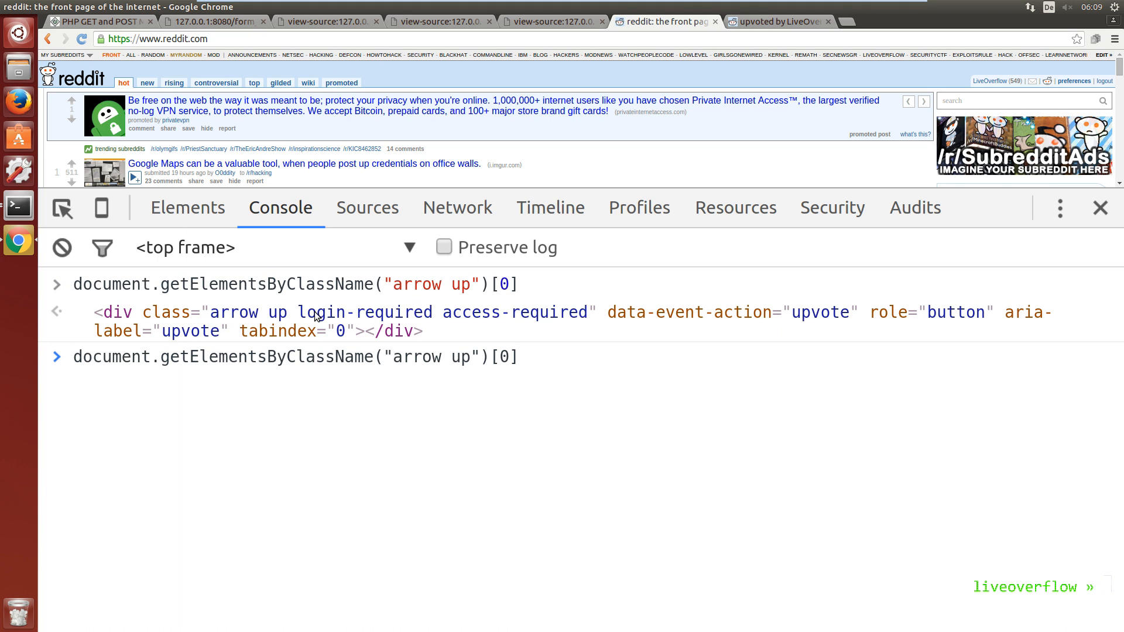
type(".click()")
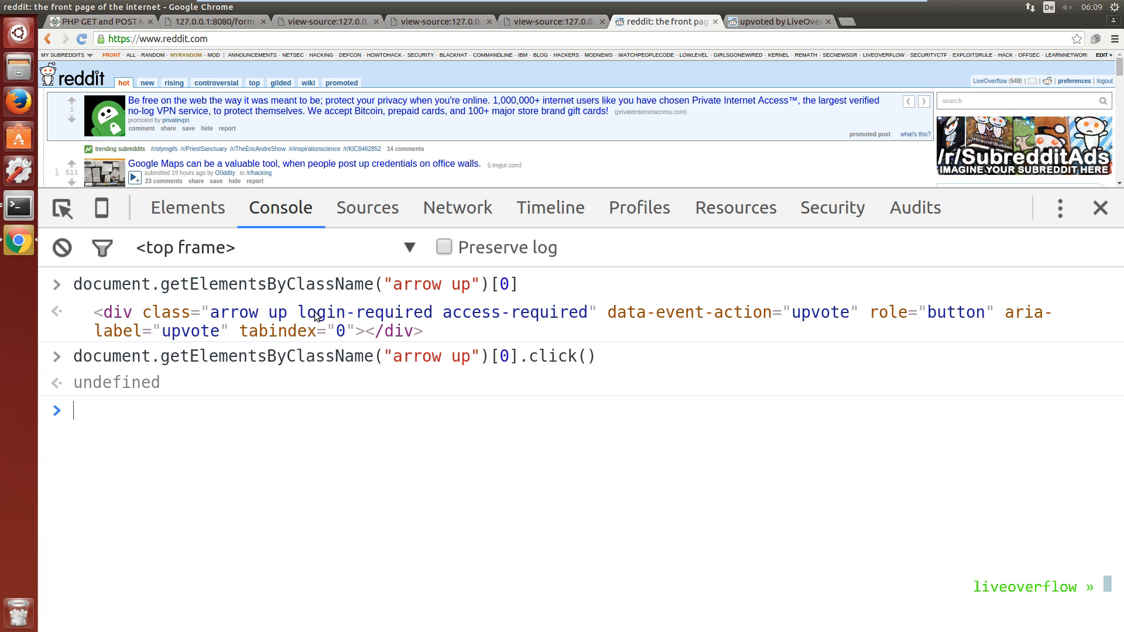
left_click(779, 22)
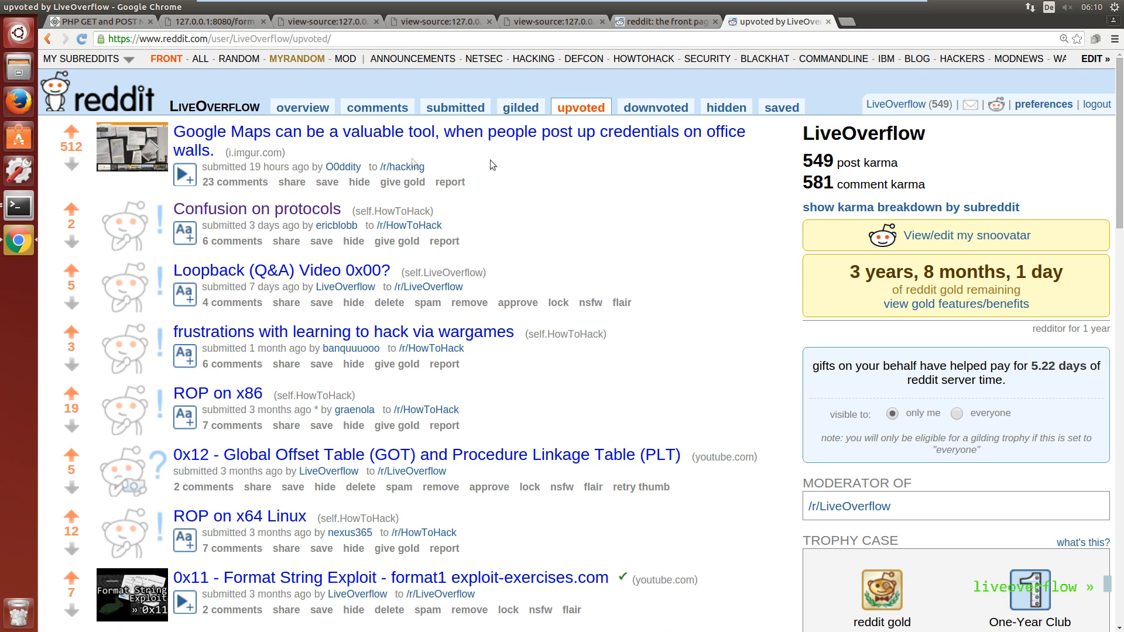
- Remove the upvote on the Google Maps post, dropping it to 511 points
left_click(70, 132)
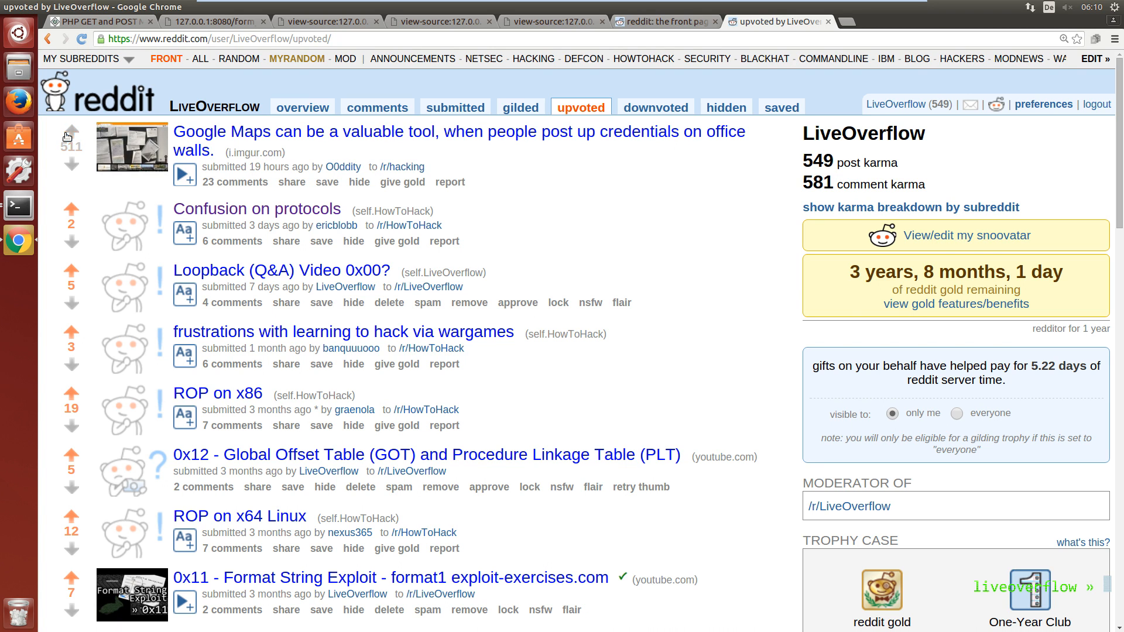
mouse_move(473, 162)
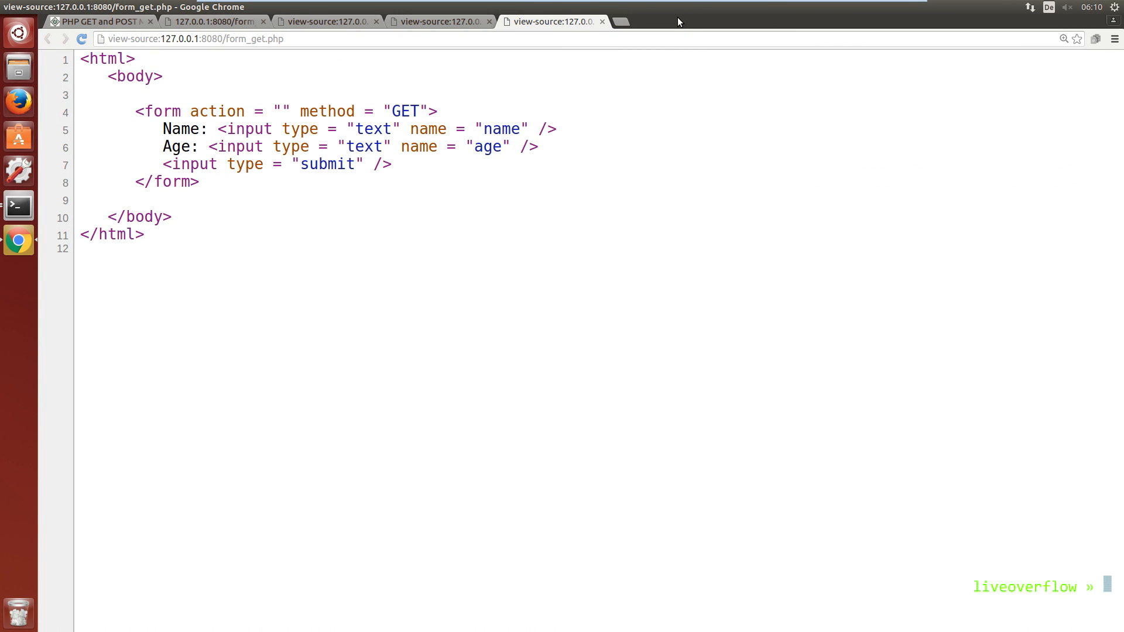
mouse_move(571, 22)
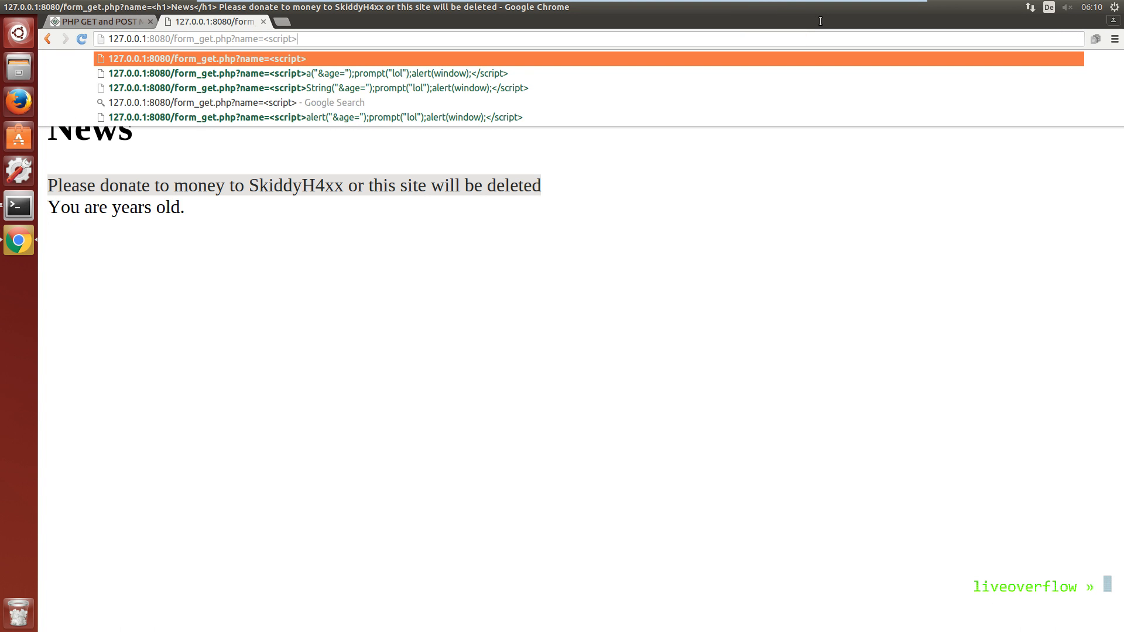
- Load form_get.php with name=<script>alert(1)</script> so only a bare Welcome line shows
type("alert(1)")
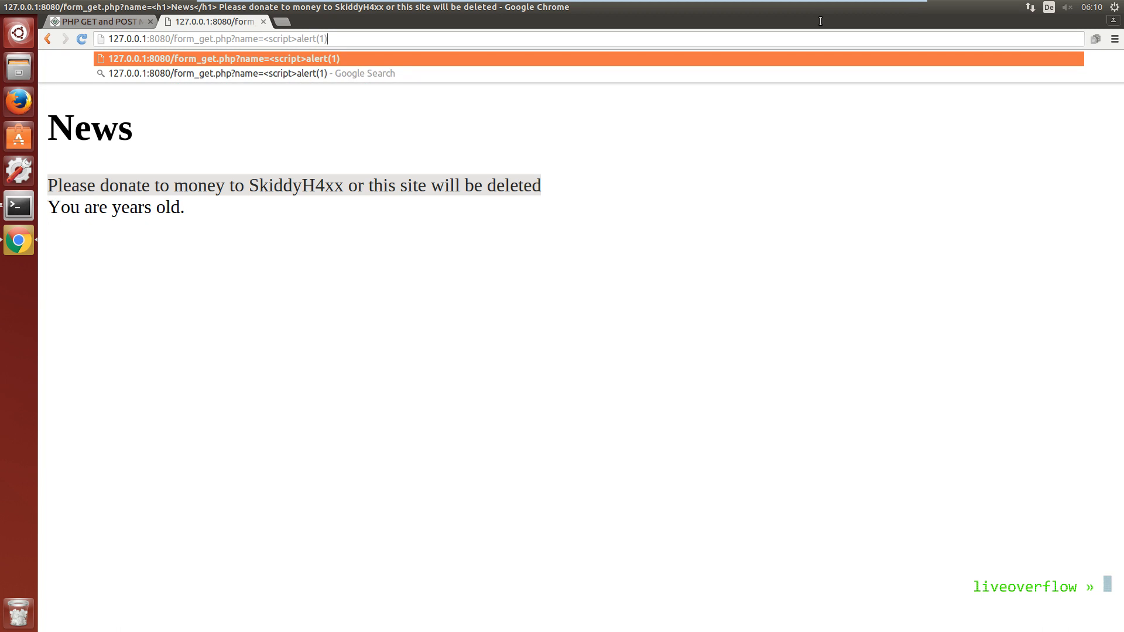
type("</script>")
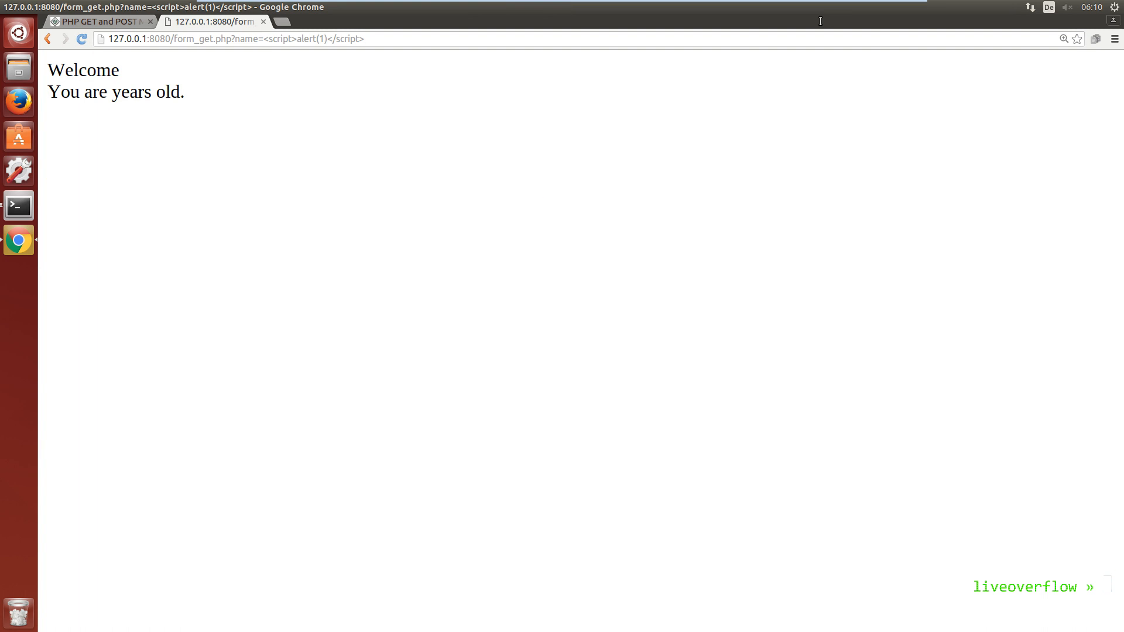
- Show the console error where the XSS Auditor refused the script found in the request
right_click(360, 171)
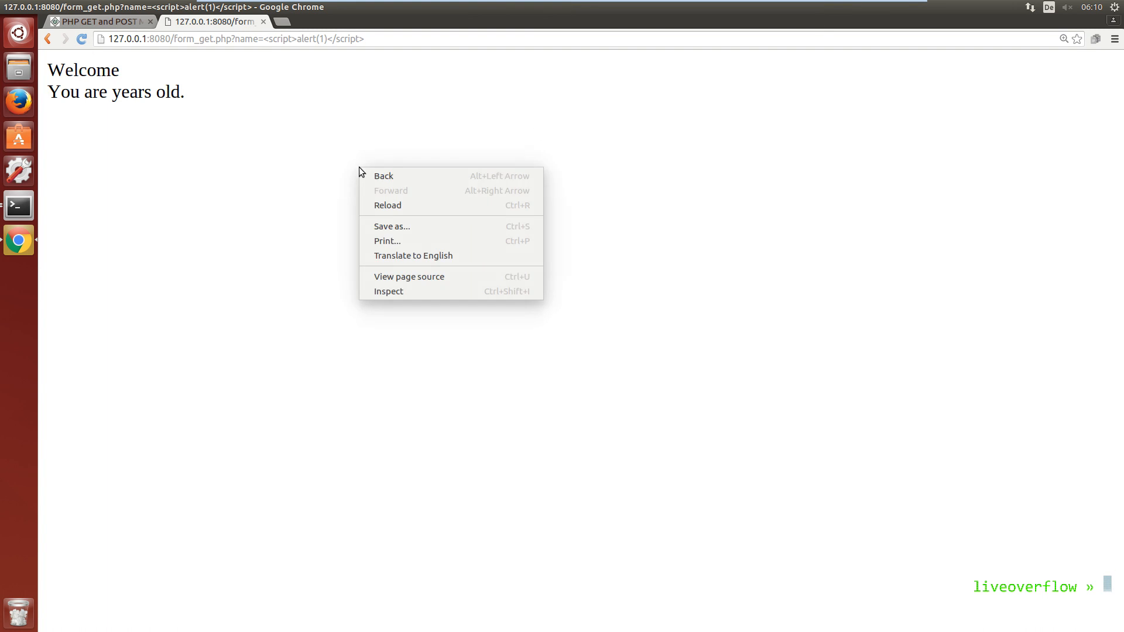
left_click(388, 290)
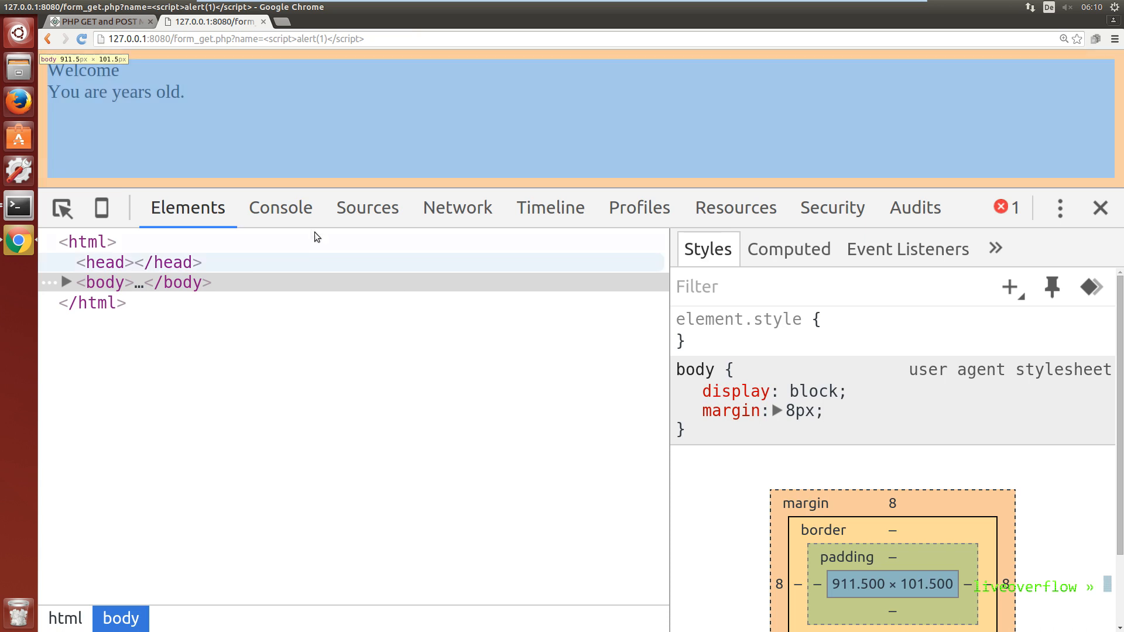
left_click(281, 208)
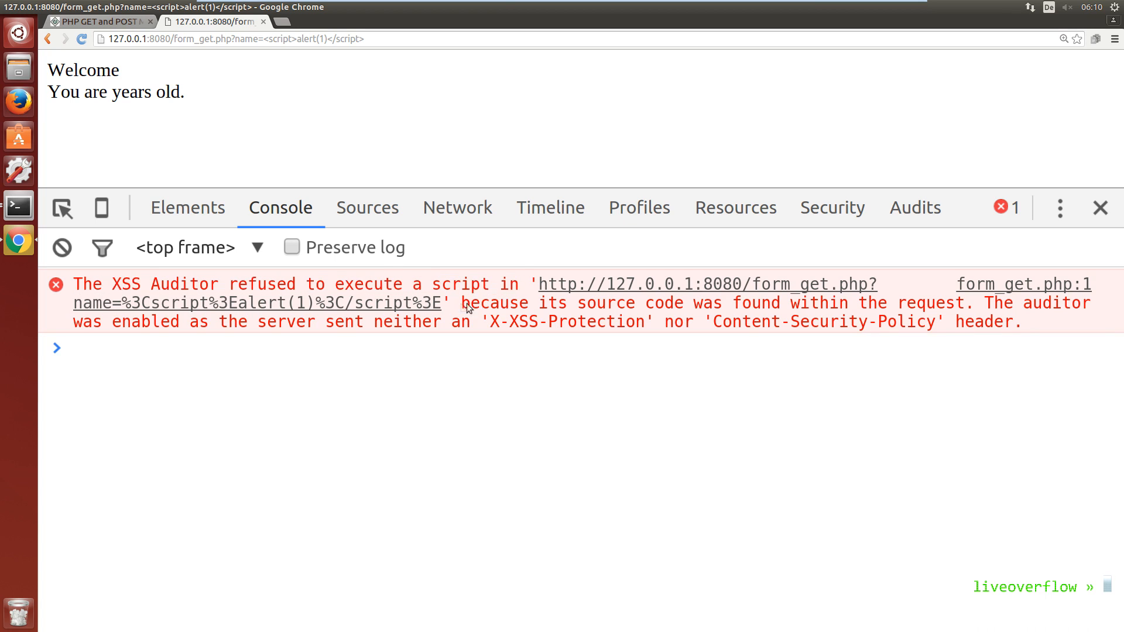
left_click_drag(467, 302, 968, 302)
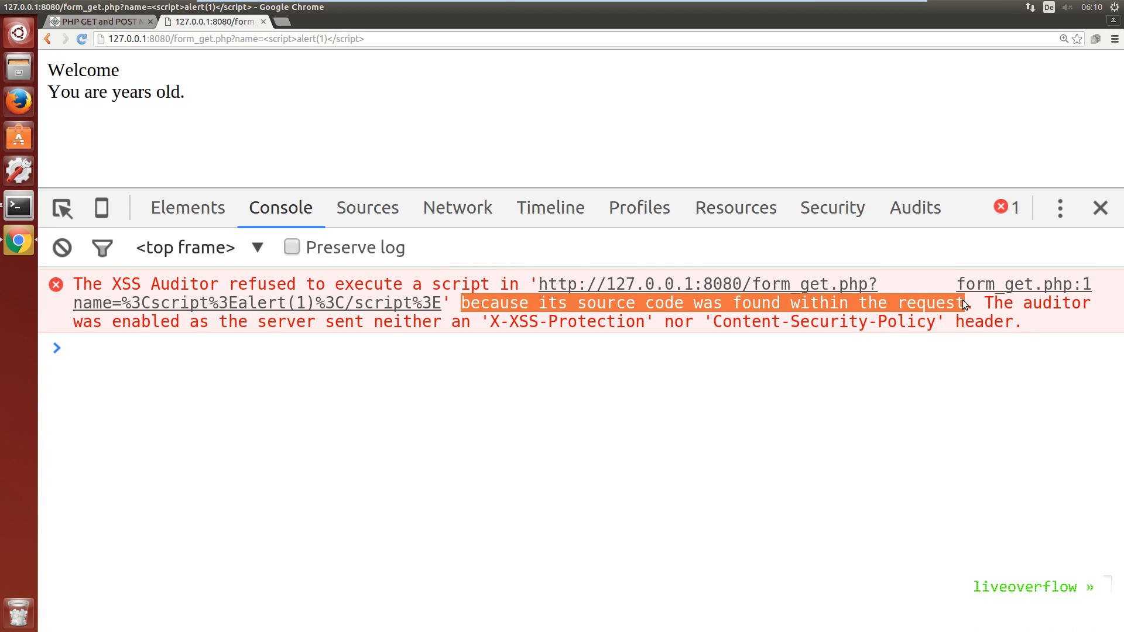
mouse_move(948, 380)
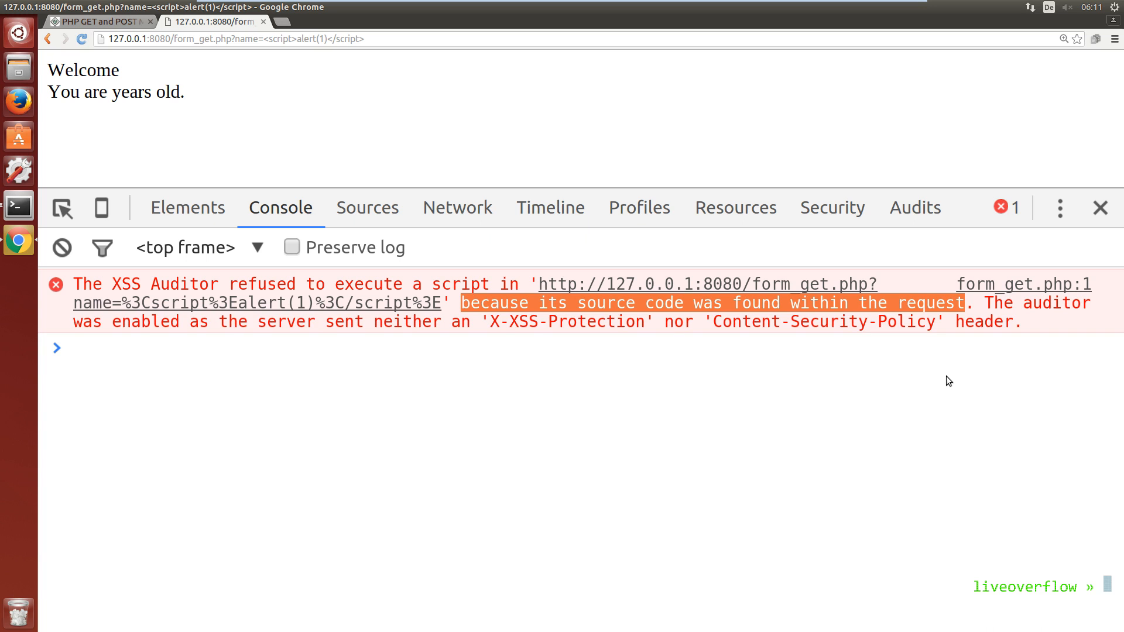
right_click(420, 91)
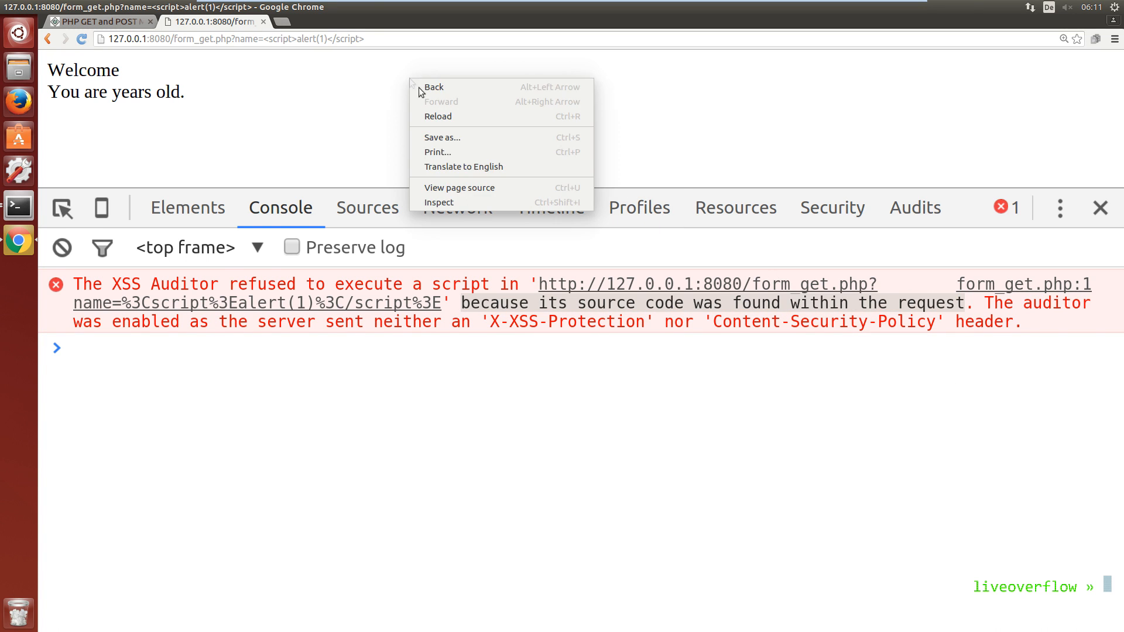
- Switch to the Stack Overflow question 'How to prevent XSS with HTML/PHP?'
left_click(458, 187)
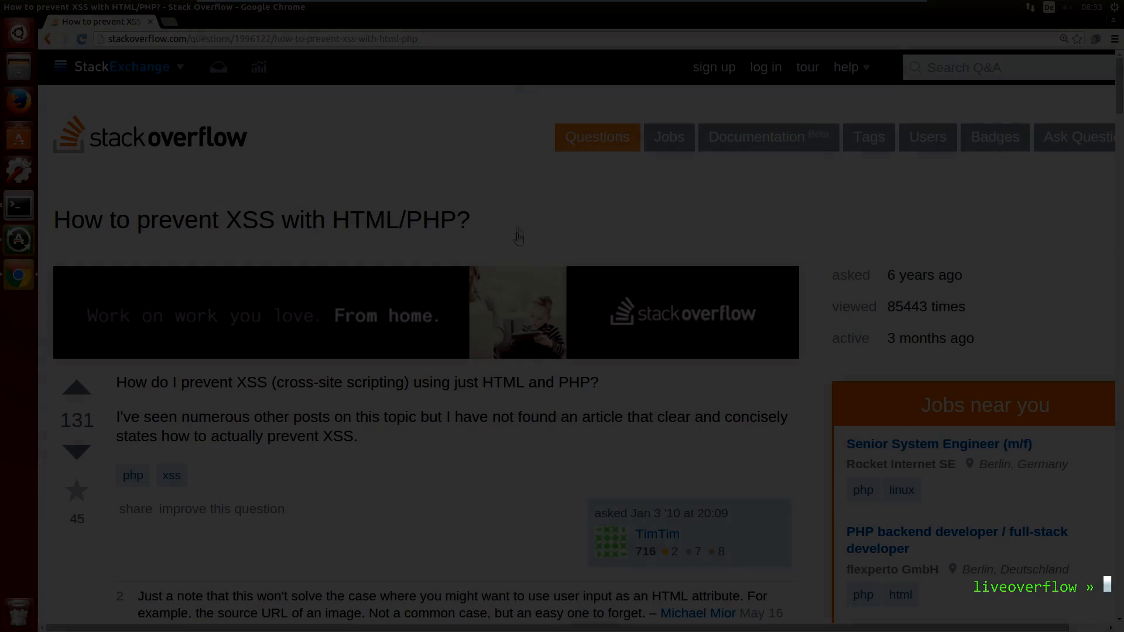
- Highlight the XSS question title, read the answers, and reach php.net's htmlspecialchars manual
left_click_drag(260, 220, 472, 220)
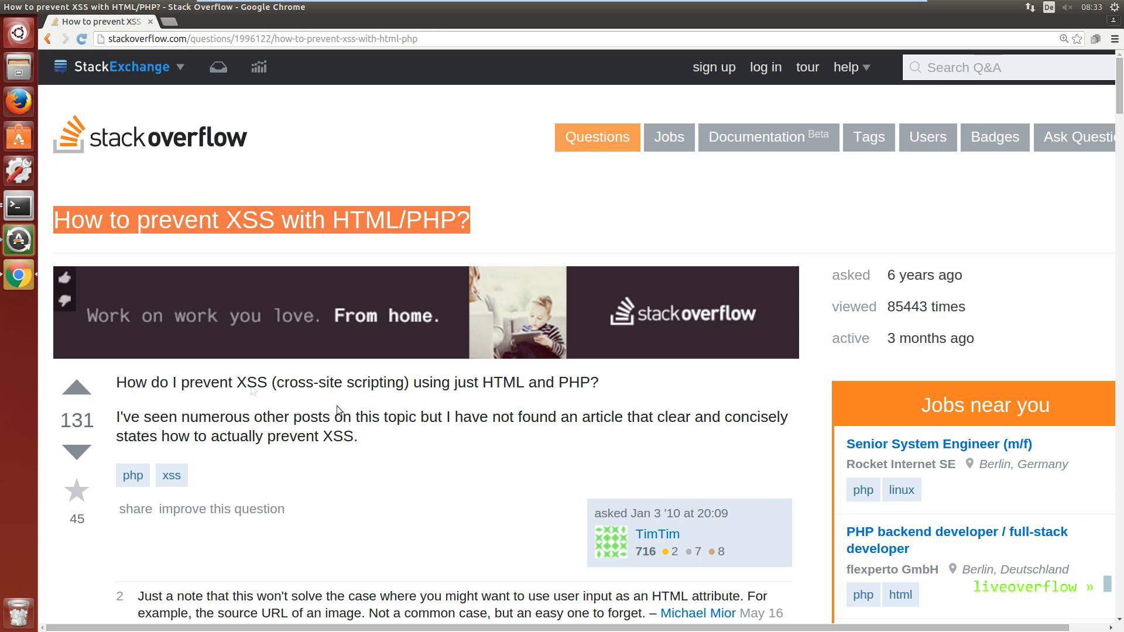
scroll("down", 3)
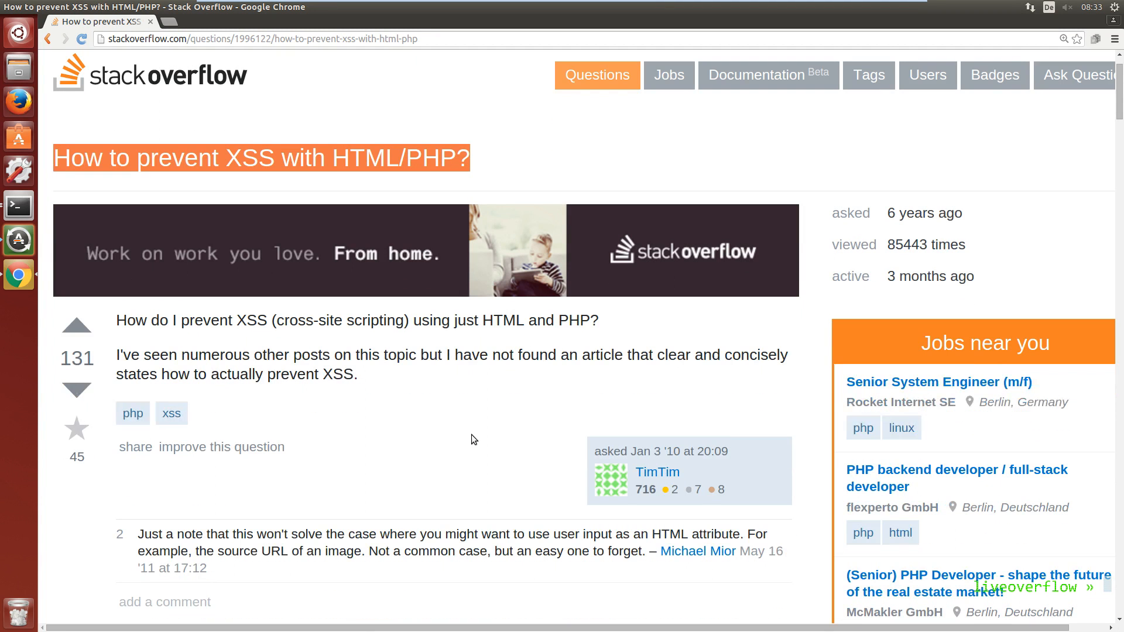
mouse_move(512, 398)
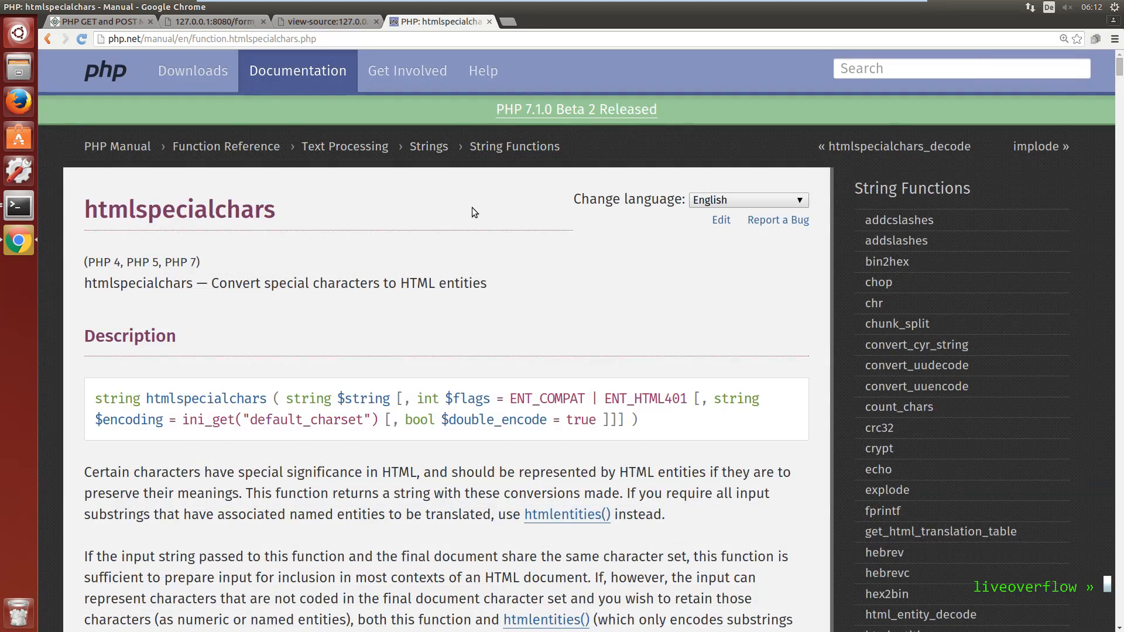
scroll("down", 3)
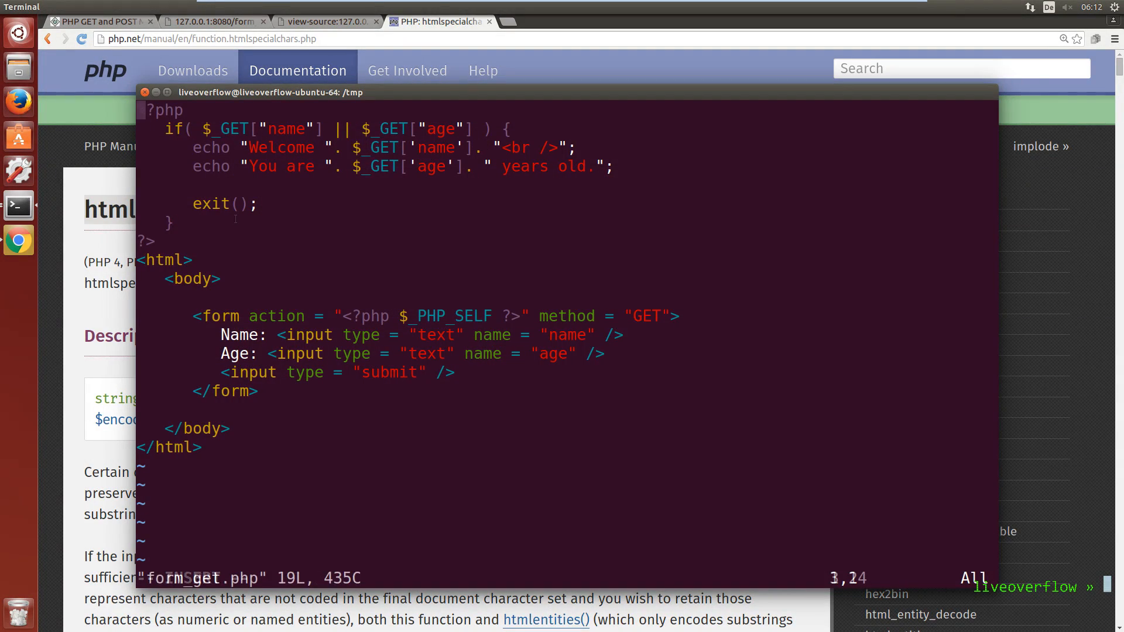
- Wrap $_GET['name'] in htmlspecialchars( … ) so the script tags print as escaped text
type("htmlspecialchars(")
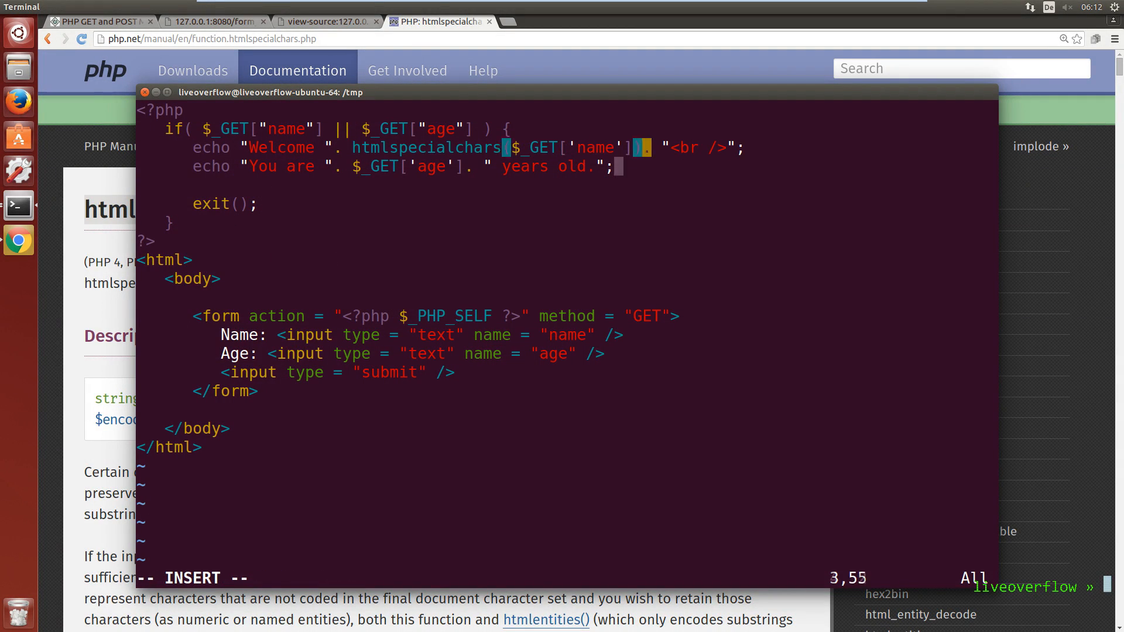
type("htmlspecialchars(")
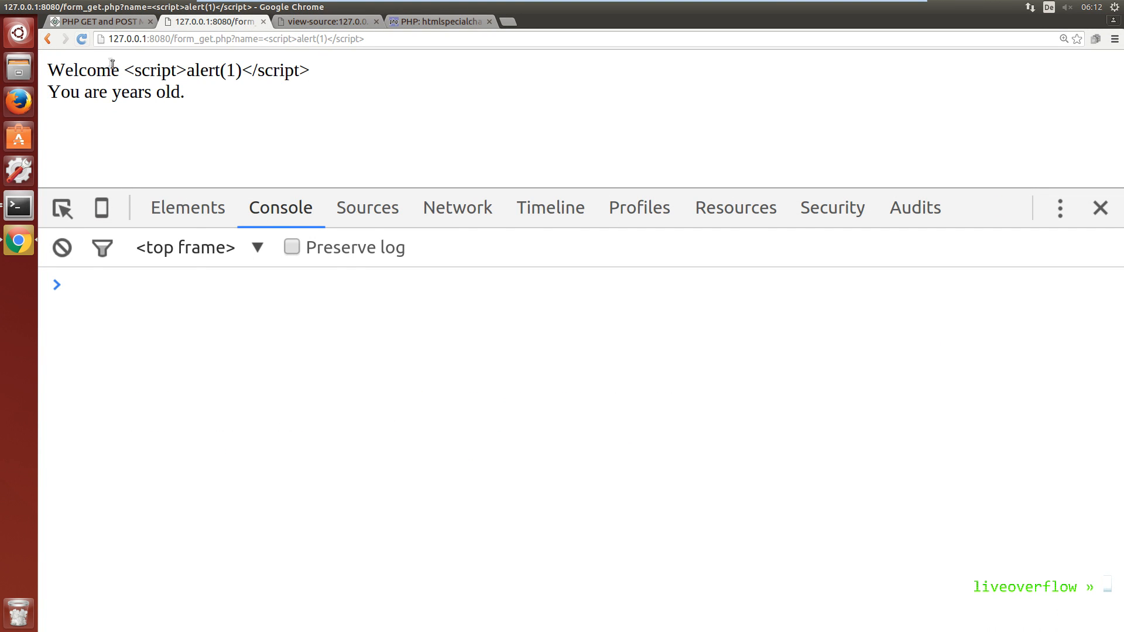
left_click_drag(124, 69, 309, 69)
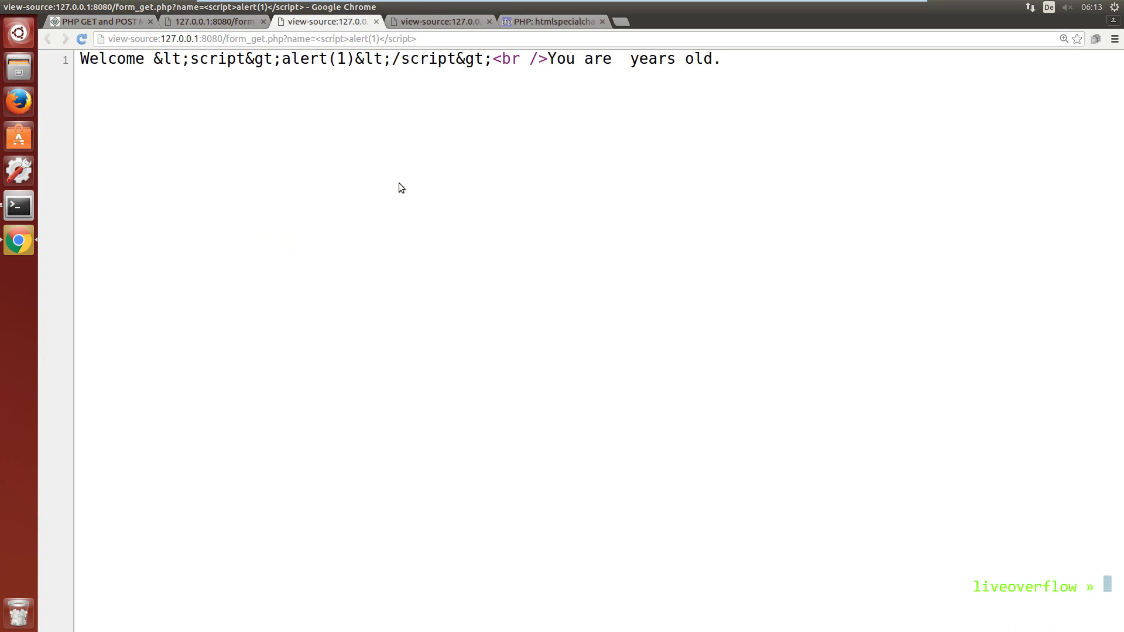
double_click(151, 59)
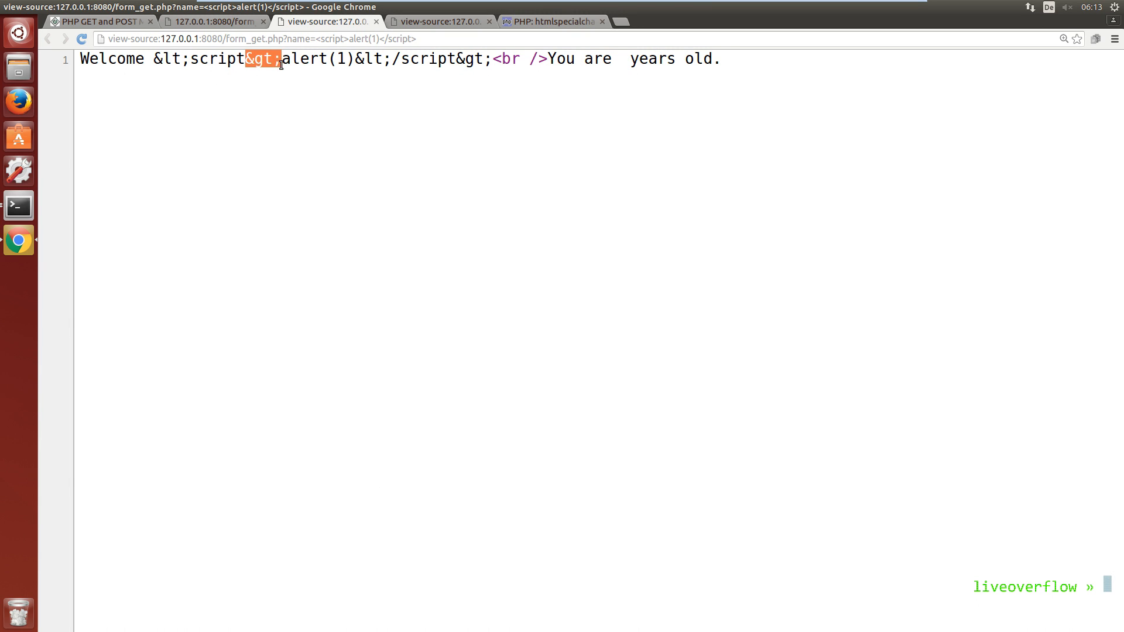
mouse_move(298, 117)
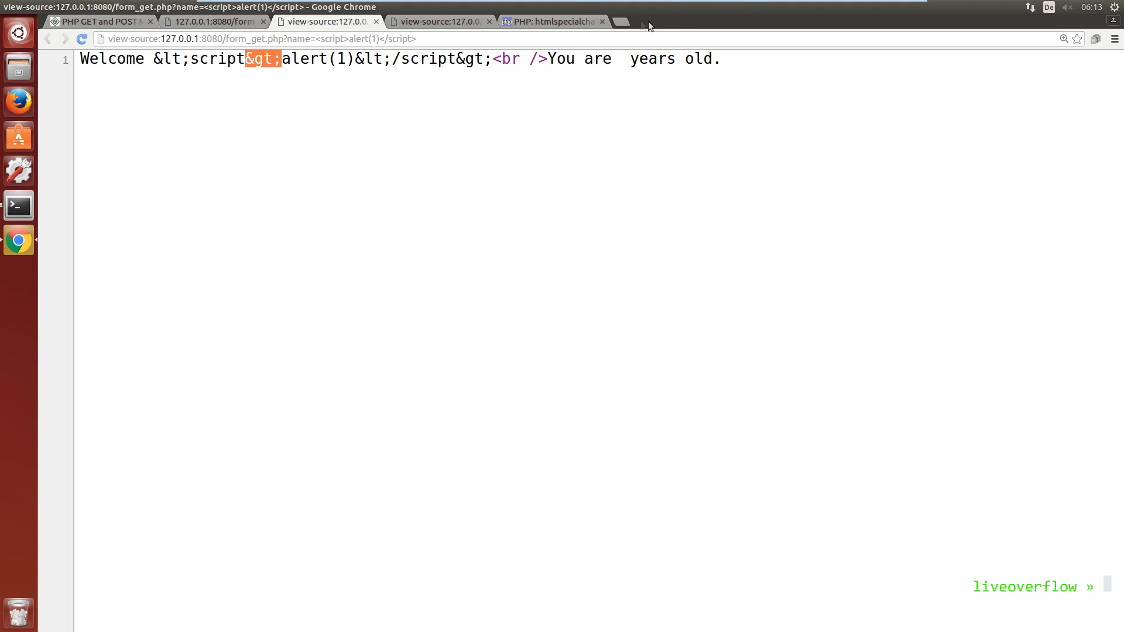
mouse_move(618, 22)
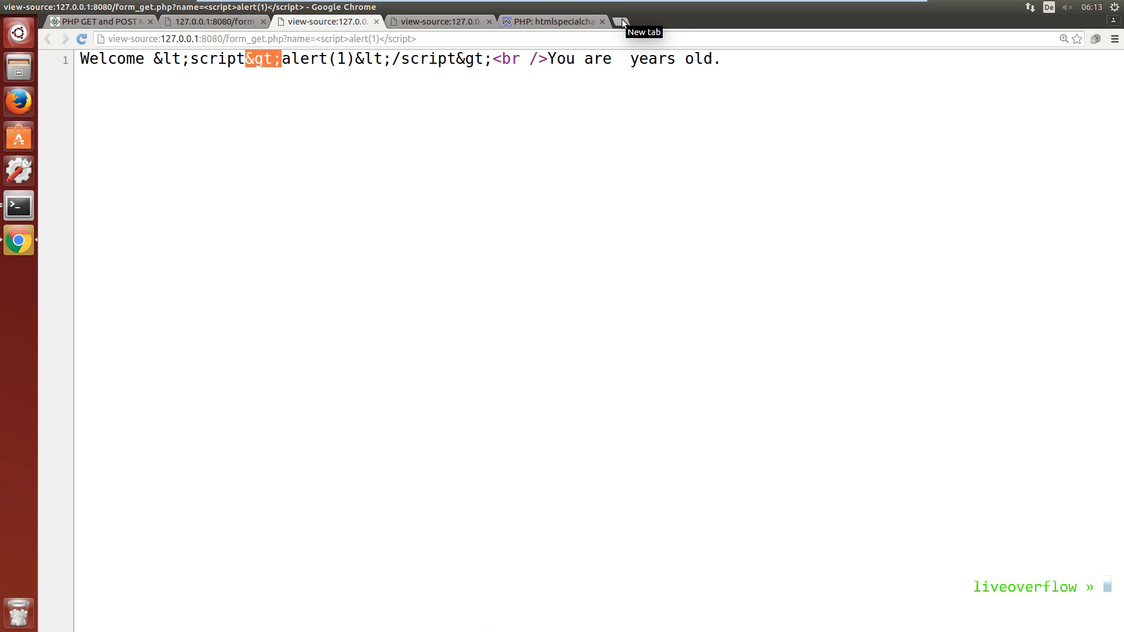